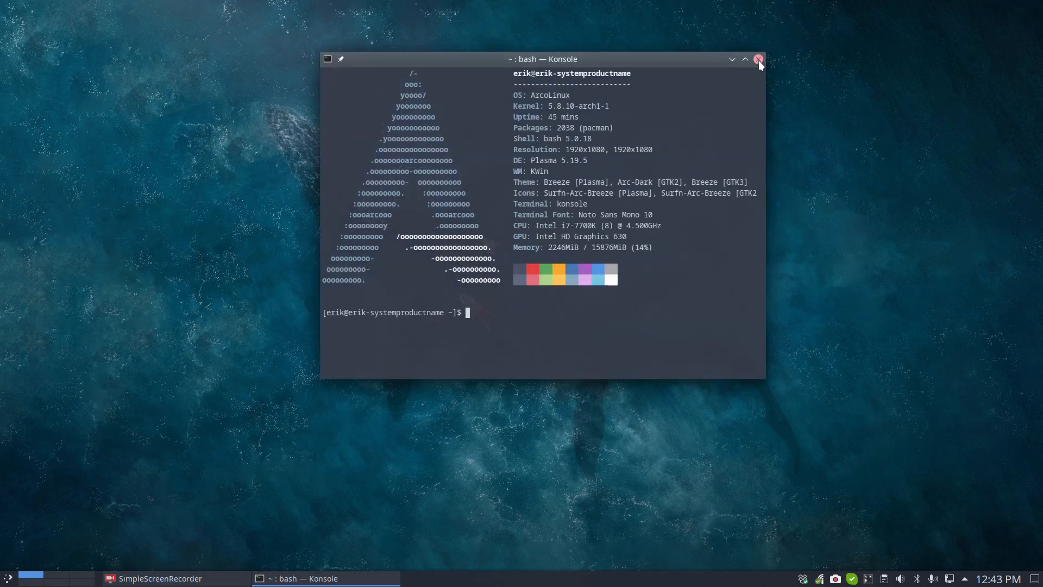
# - Close Konsole and load Arcolinuxd.com from the 'arcolinux' address-bar suggestion in Chromium
pyautogui.click(758, 59)
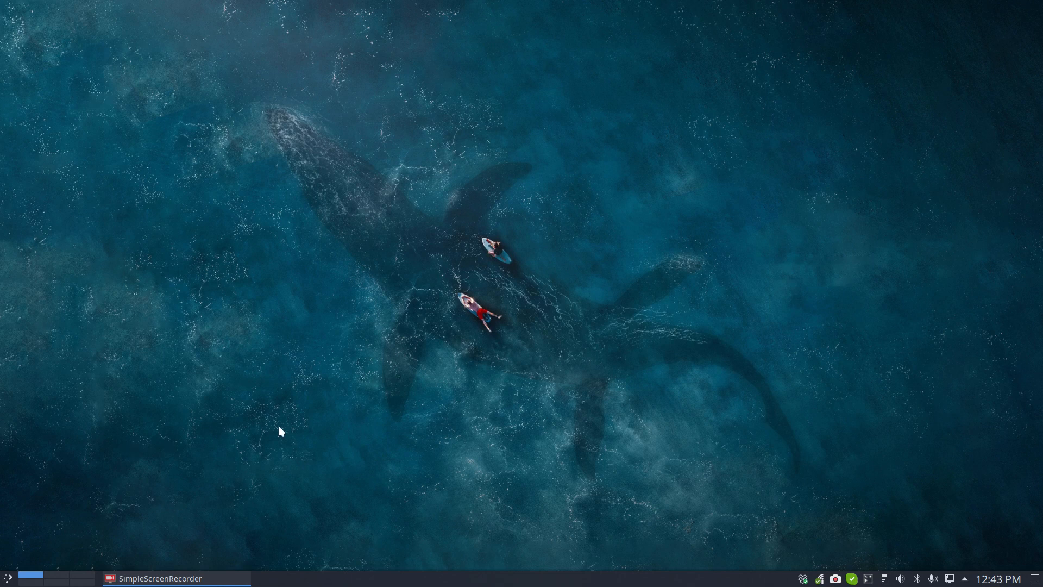
pyautogui.moveTo(289, 427)
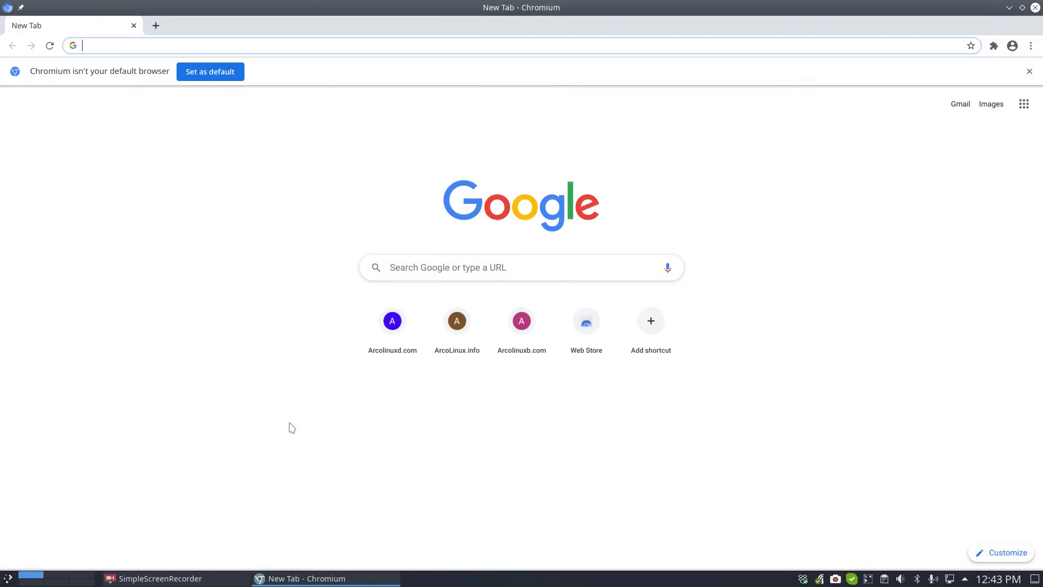
pyautogui.write('arco')
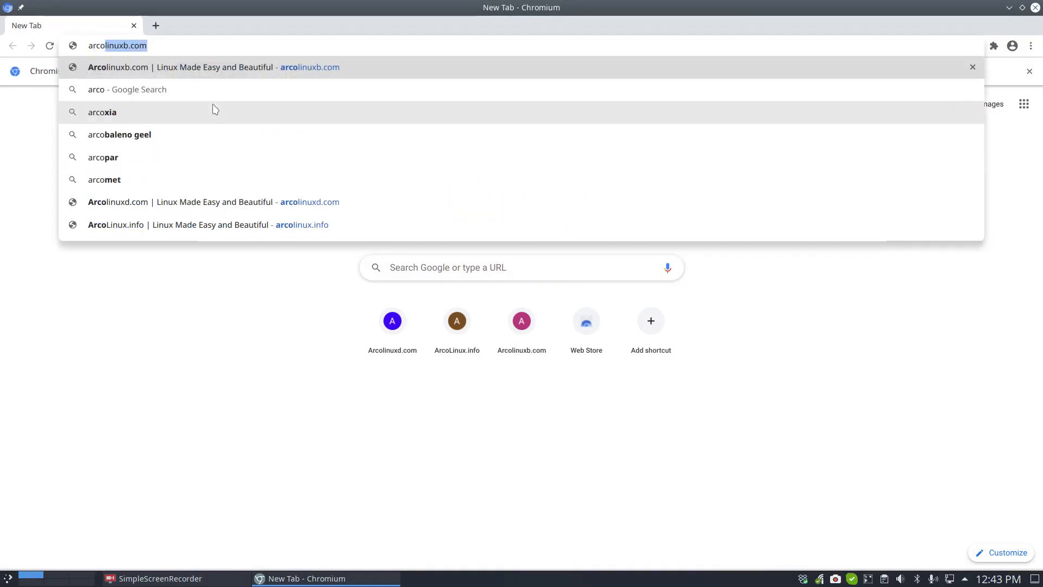
pyautogui.write('arcolinux')
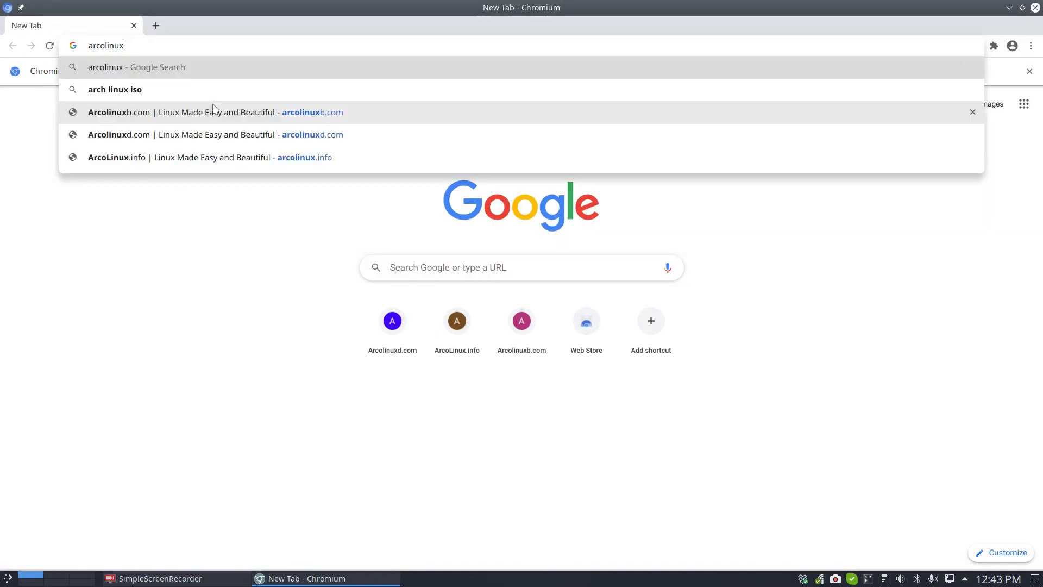
pyautogui.click(215, 134)
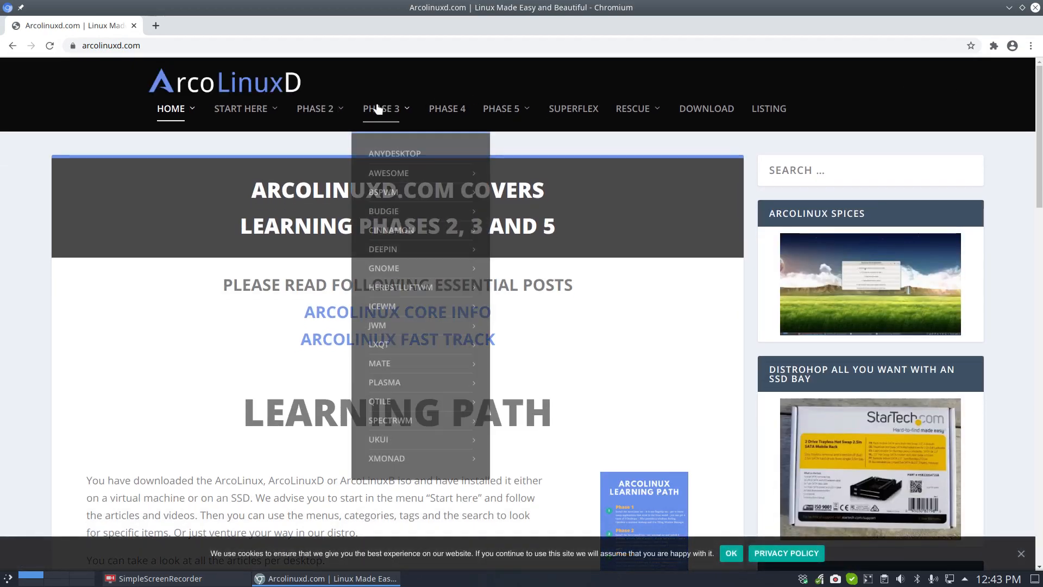
pyautogui.moveTo(382, 306)
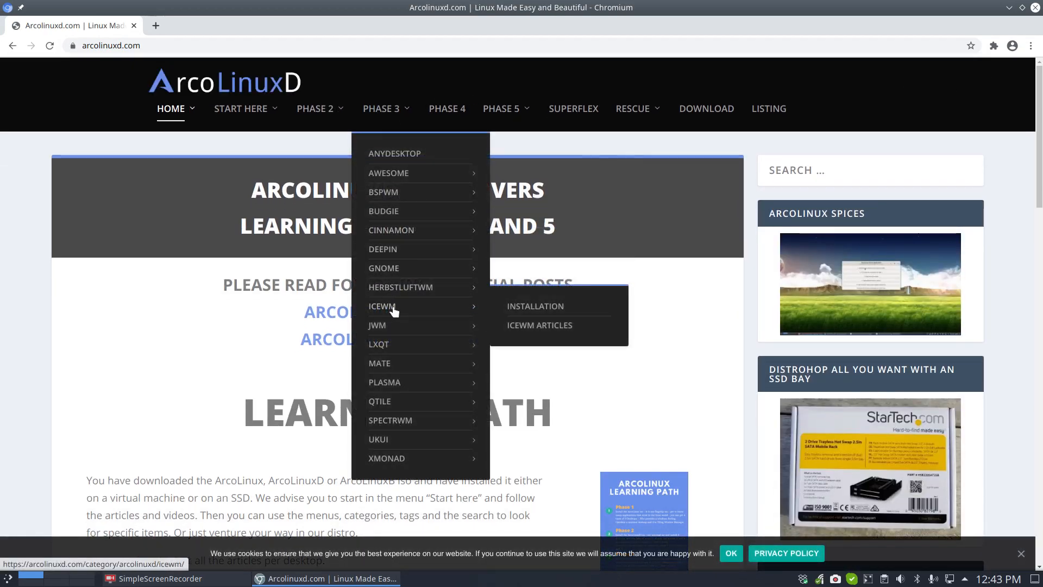
pyautogui.moveTo(377, 326)
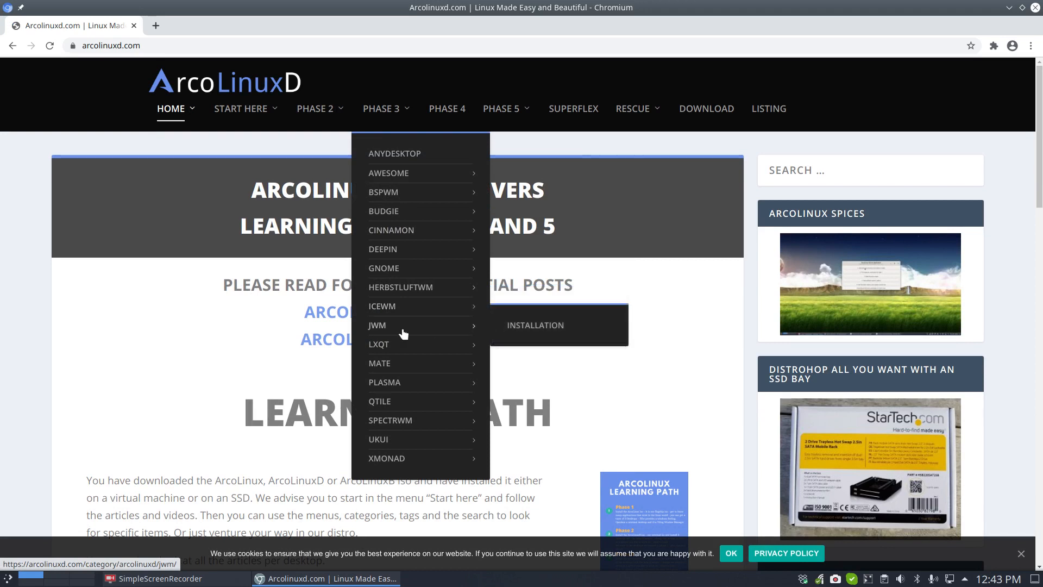
pyautogui.moveTo(400, 339)
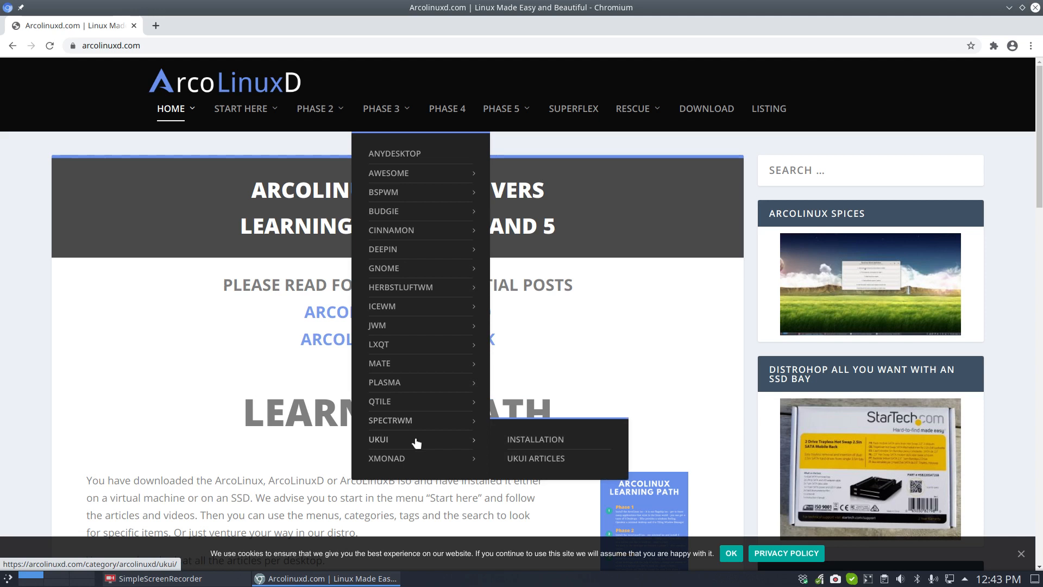
pyautogui.moveTo(382, 305)
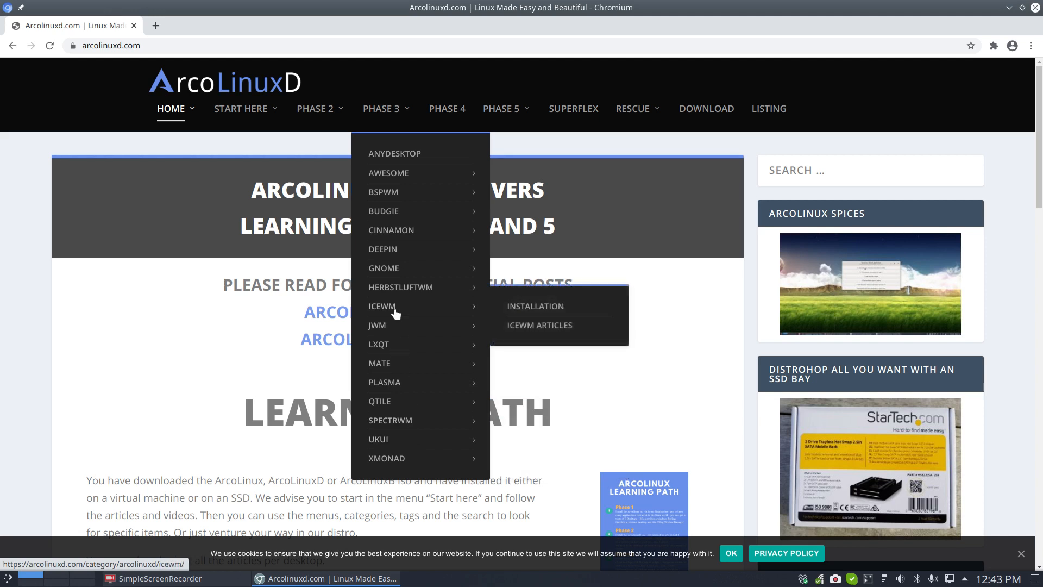
pyautogui.moveTo(539, 332)
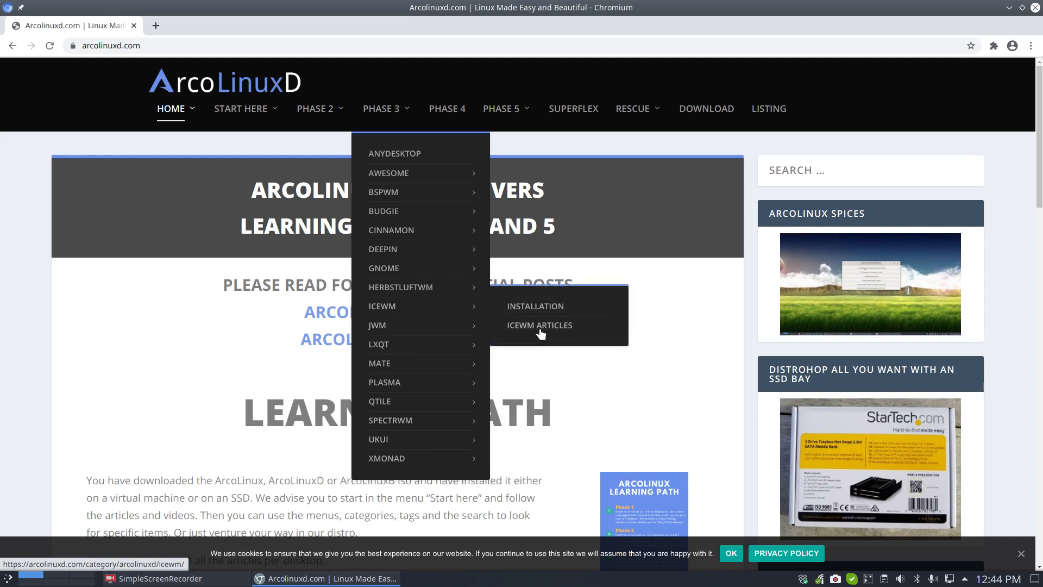
# - From the IceWM articles list, open '1 Installation of ArcoLinuxD Icewm'
pyautogui.click(376, 325)
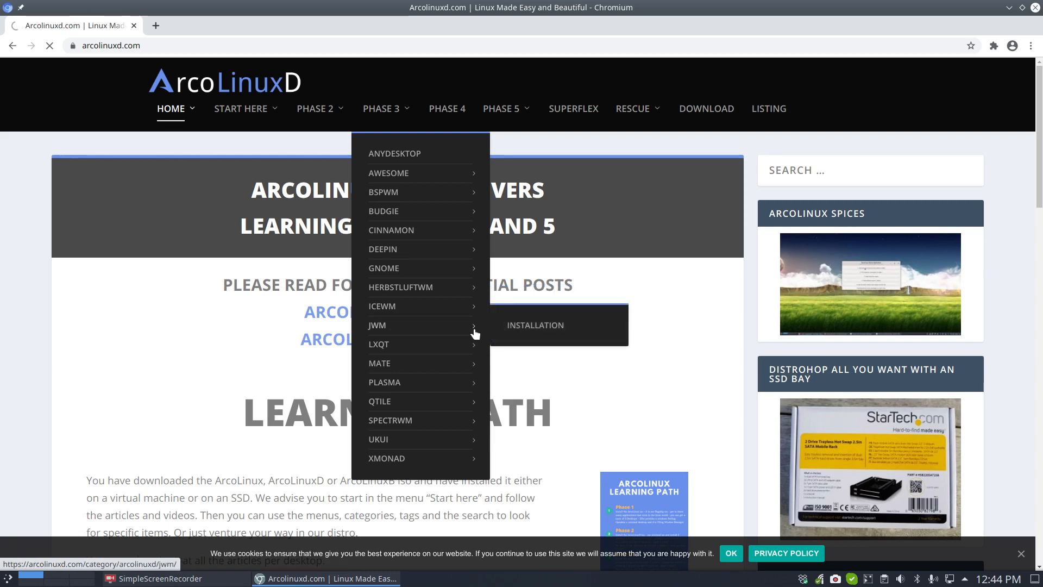
pyautogui.click(534, 325)
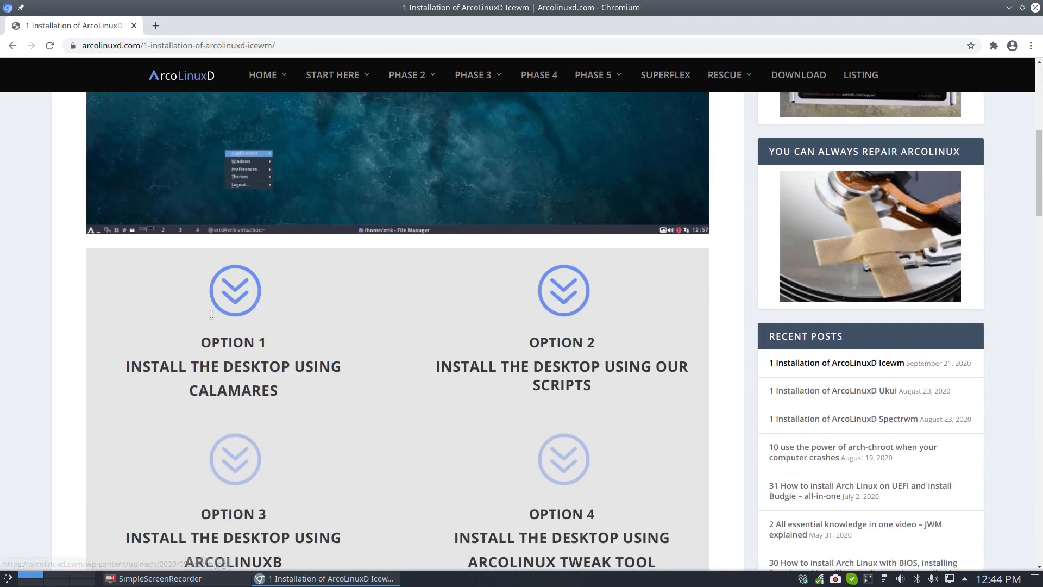
# - Scroll down the article to the Calamares IceWM installation video and pause it
pyautogui.scroll(-3)
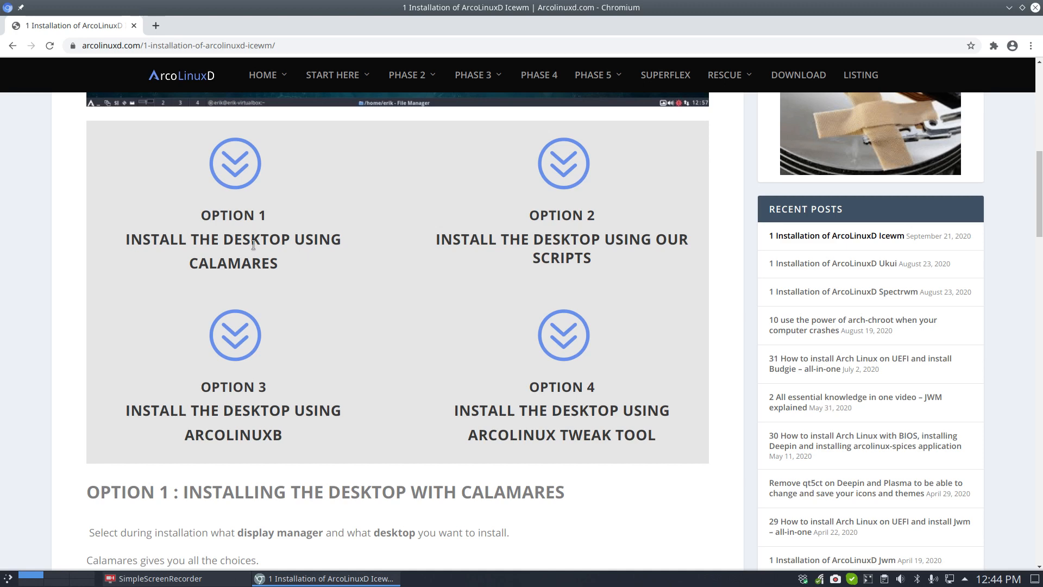
pyautogui.scroll(-3)
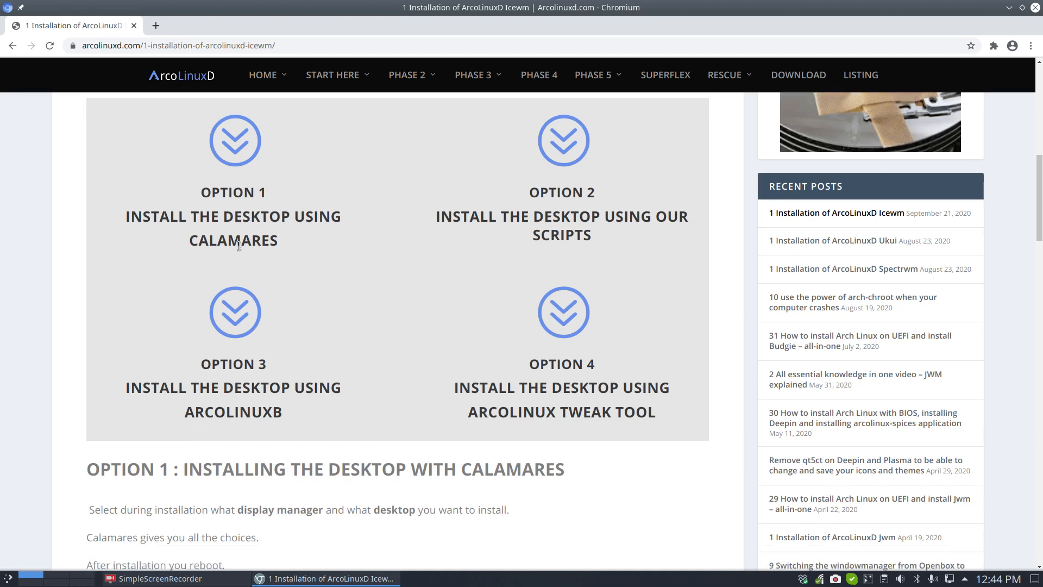
pyautogui.scroll(-3)
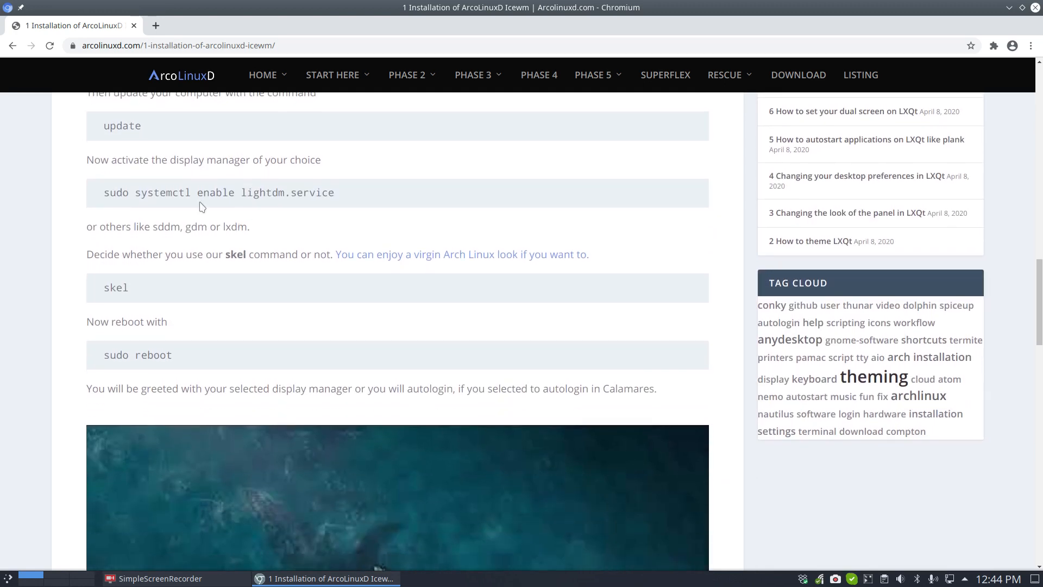
pyautogui.scroll(-3)
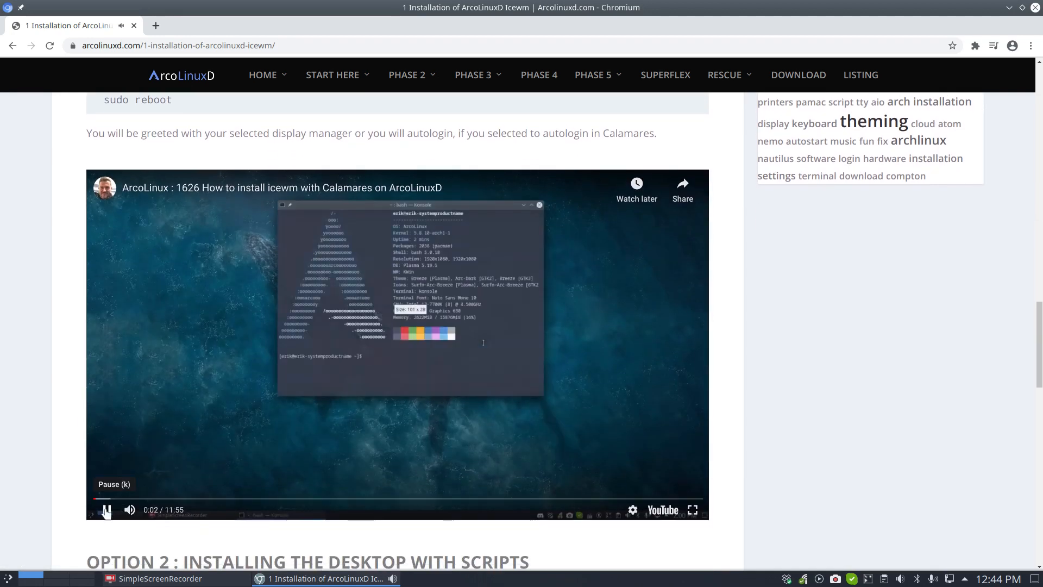
pyautogui.click(107, 510)
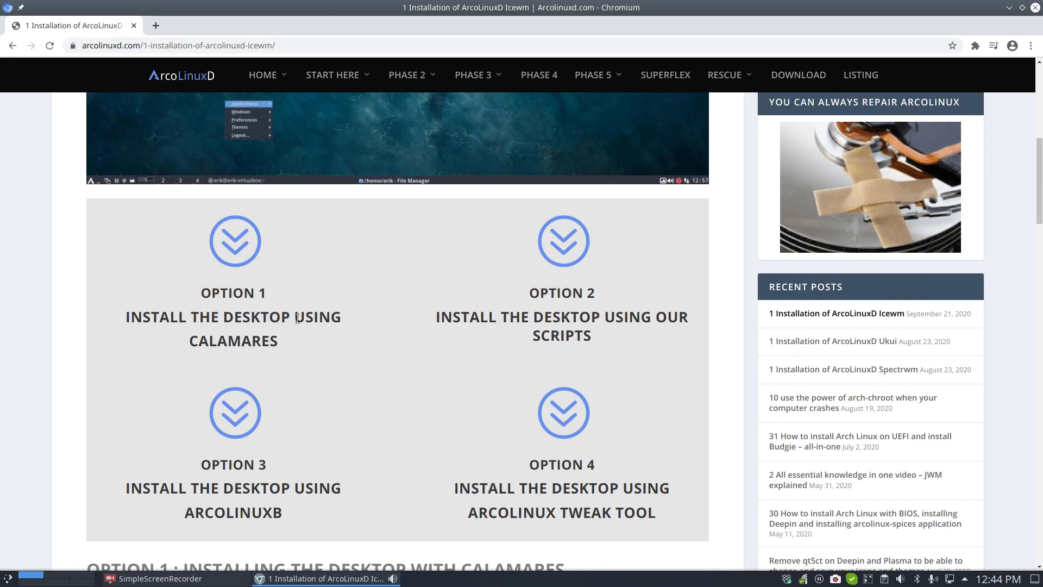
pyautogui.moveTo(581, 320)
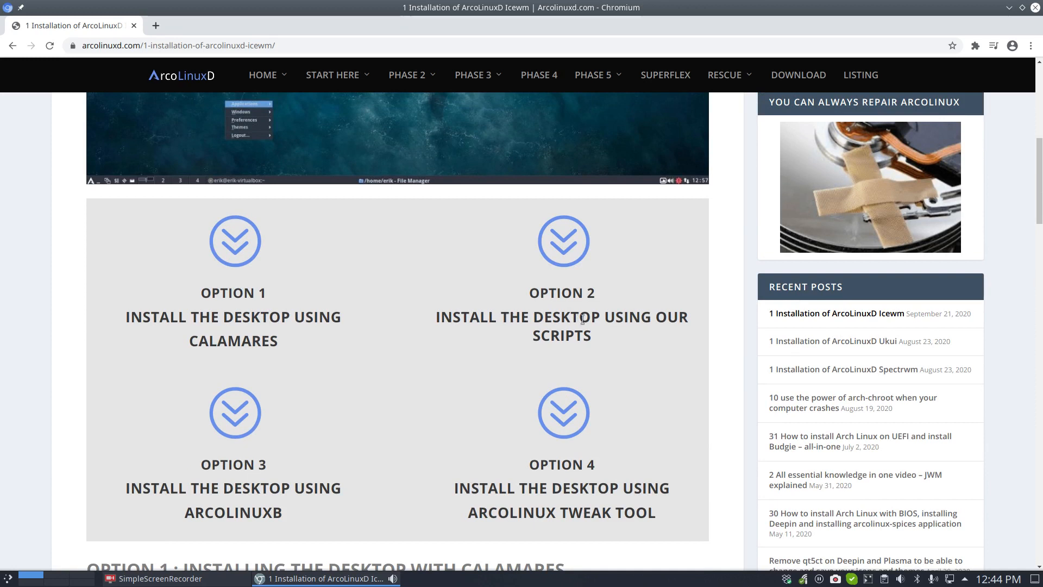
pyautogui.moveTo(317, 521)
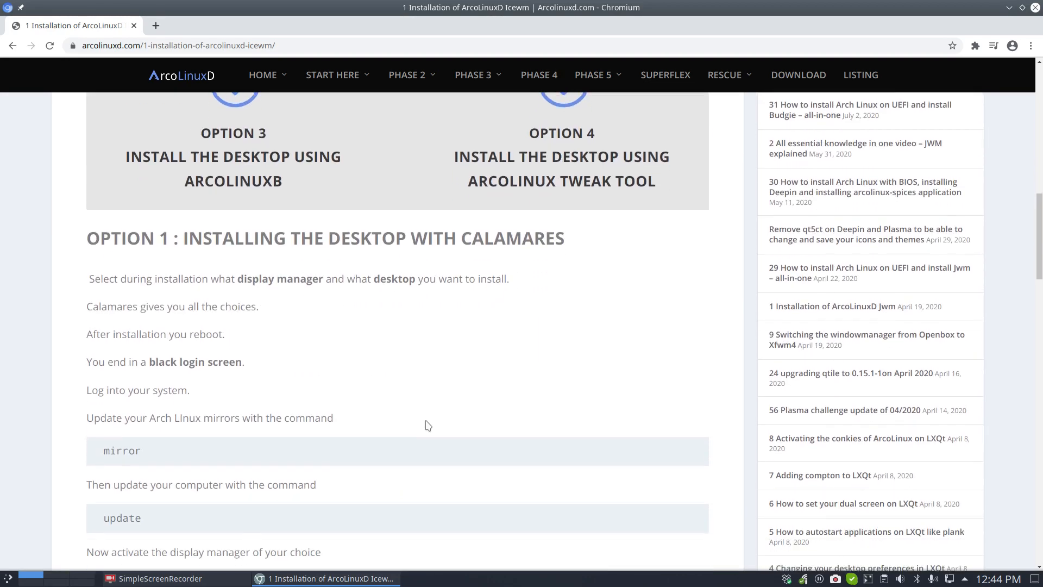
# - Read Option 2 with the scripts installation video paused, then minimize Chromium
pyautogui.scroll(-3)
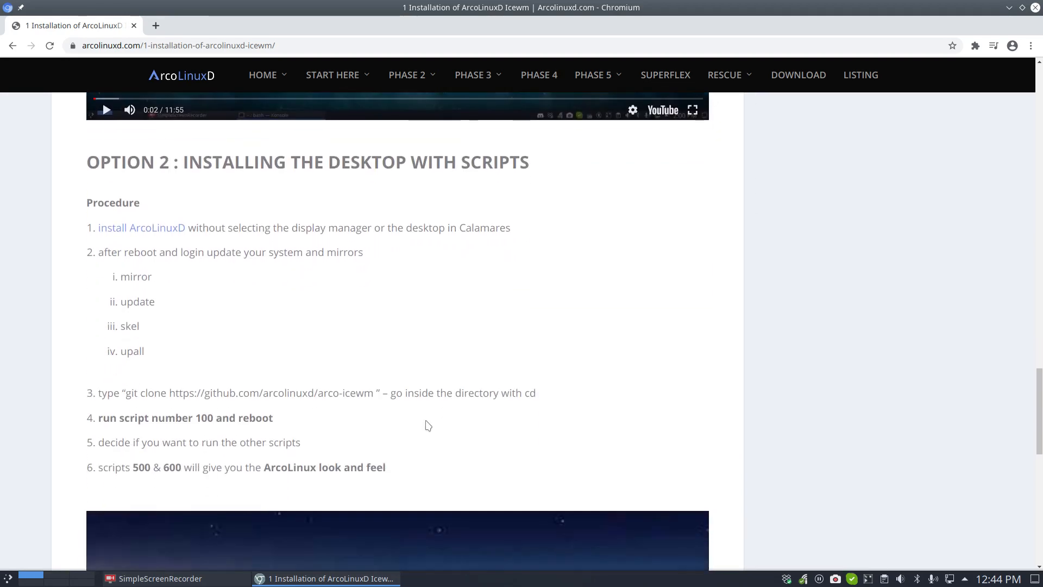
pyautogui.scroll(-3)
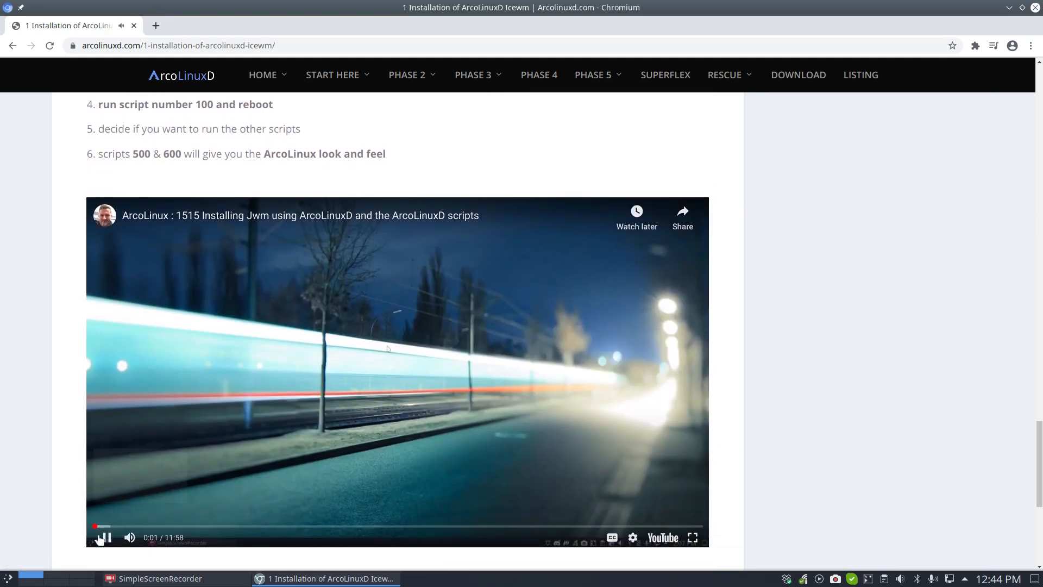
pyautogui.click(103, 537)
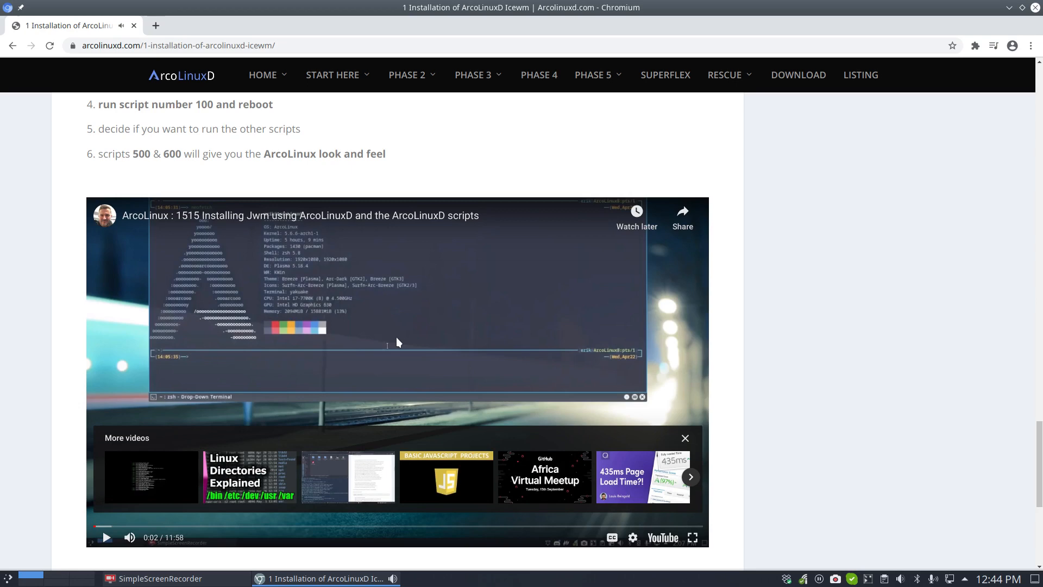
pyautogui.moveTo(1010, 12)
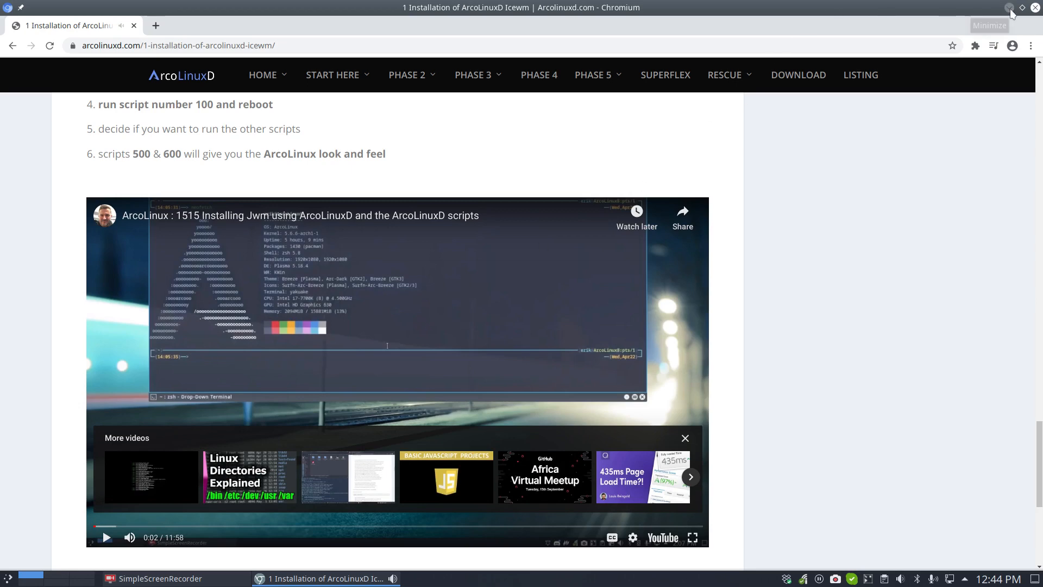
pyautogui.click(1010, 7)
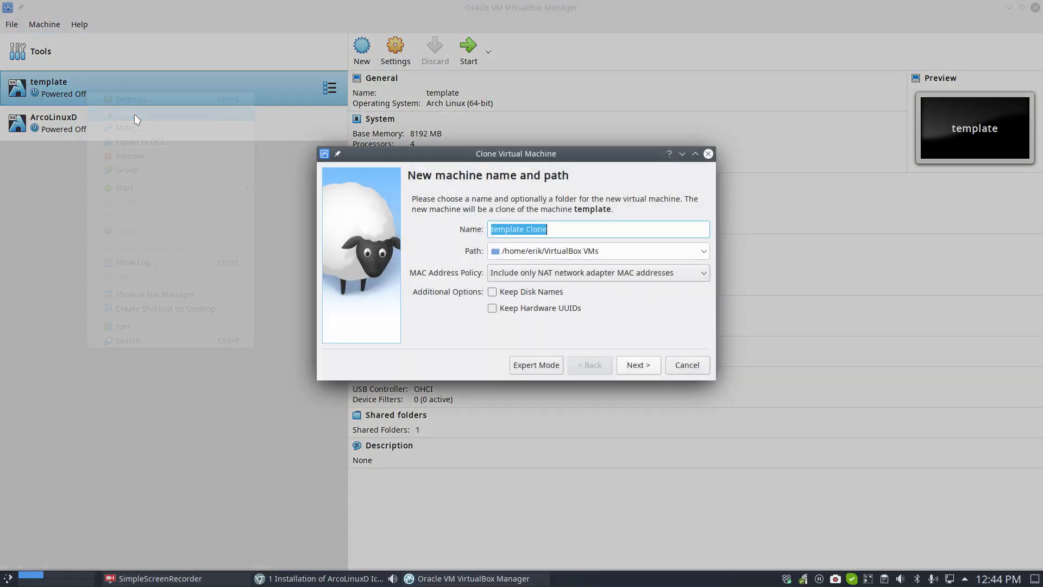
# - Clone the template as 'ArcoLinuxD scripts' and attach arcolinuxd-v20.11.1.iso to its optical drive
pyautogui.write('ArcoLinuxd')
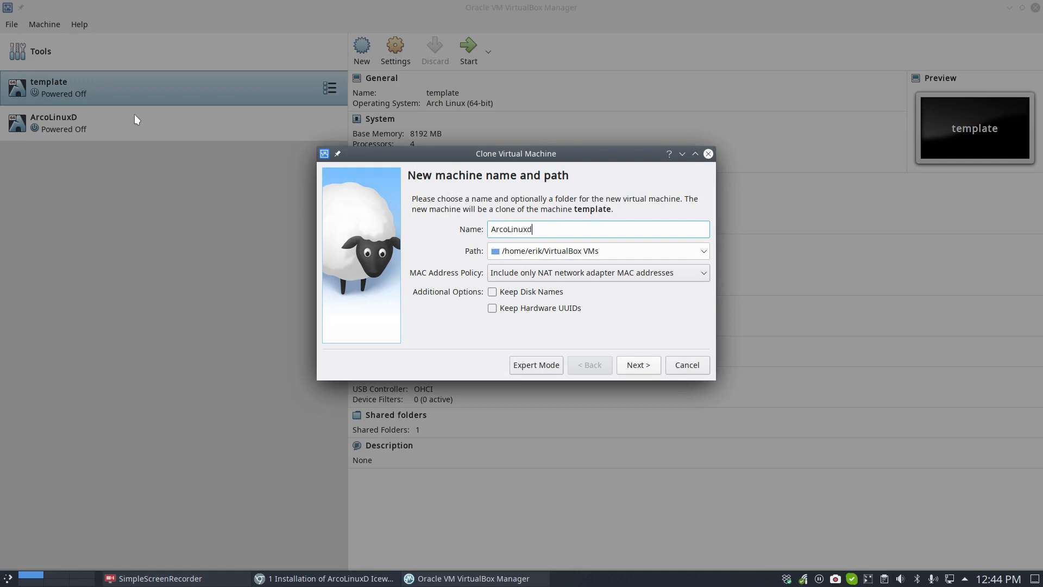
pyautogui.write('scrip')
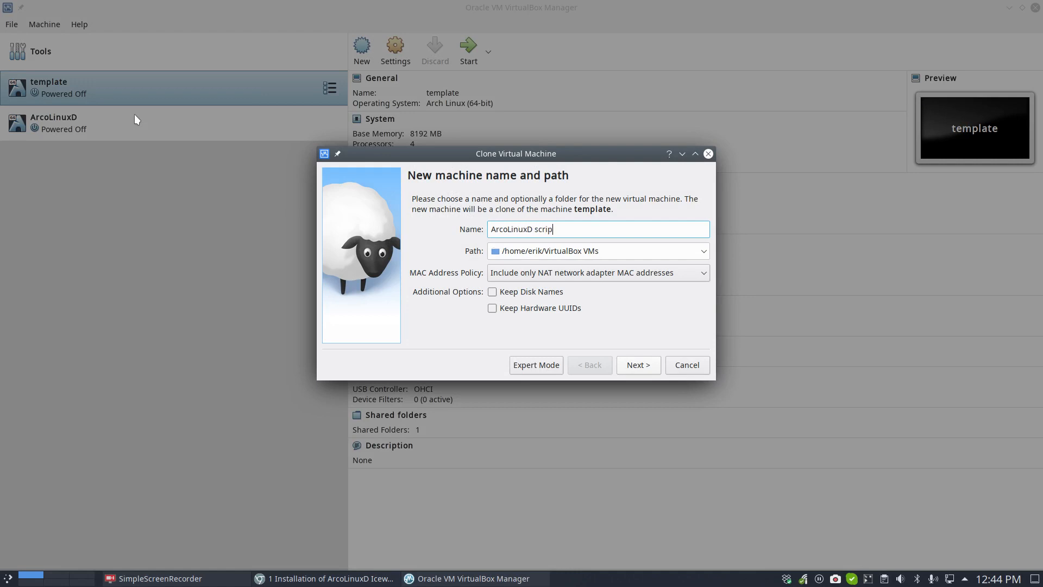
pyautogui.click(636, 364)
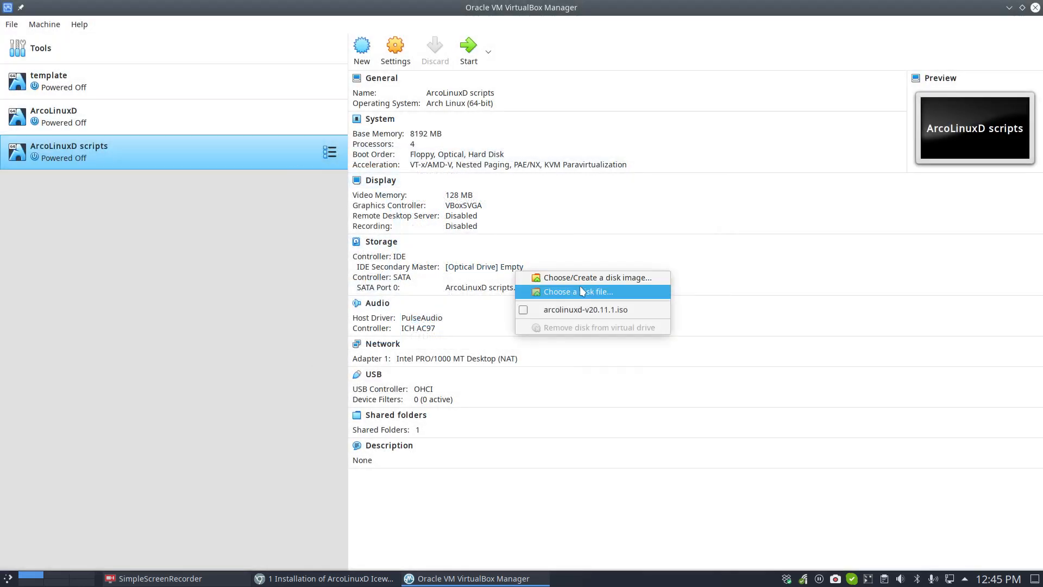
pyautogui.click(584, 310)
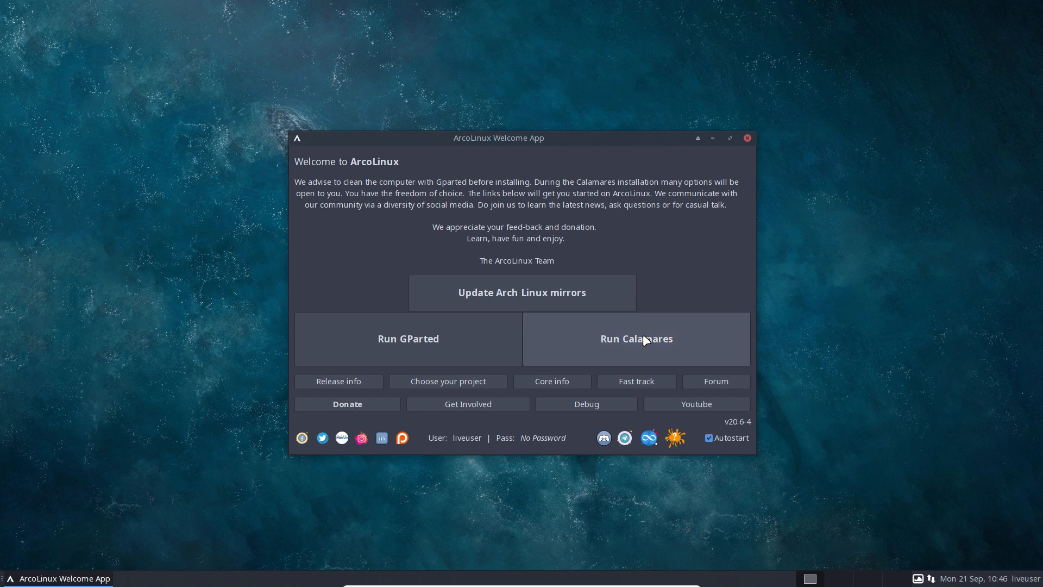
# - Run Calamares, skip kernel and services extras, and select the Lightdm login manager
pyautogui.click(635, 339)
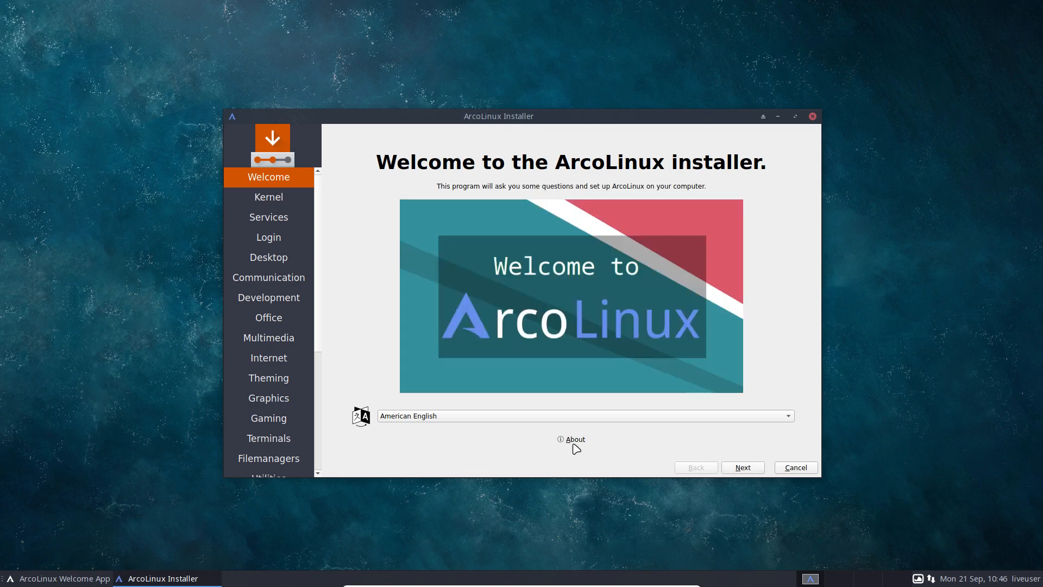
pyautogui.moveTo(658, 356)
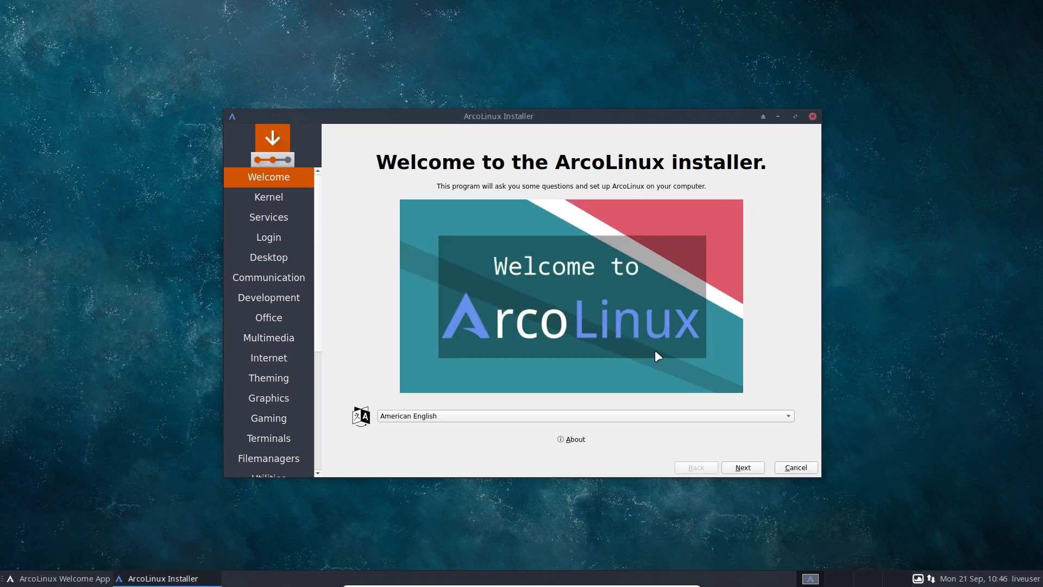
pyautogui.click(742, 467)
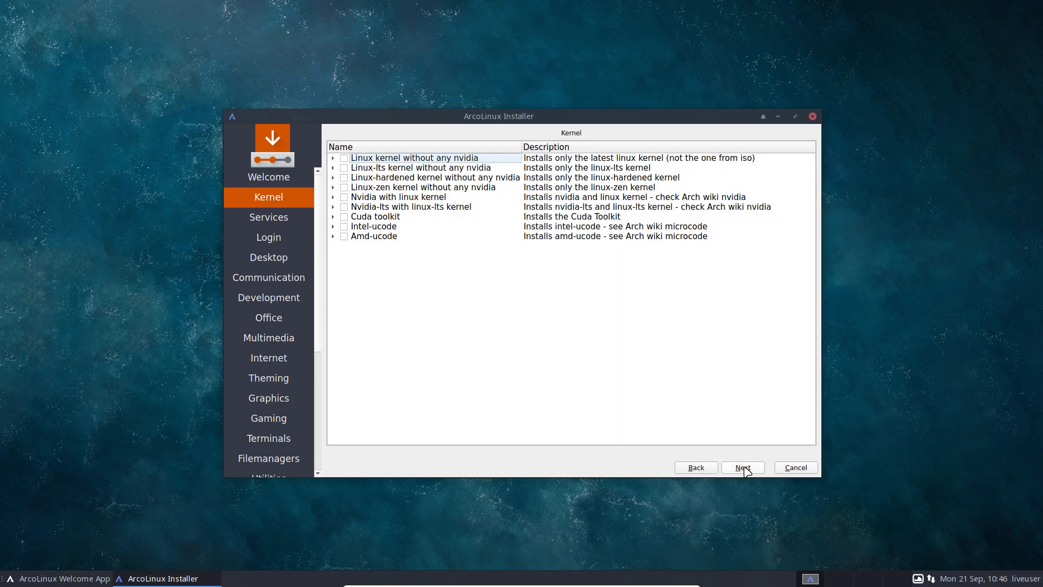
pyautogui.click(742, 467)
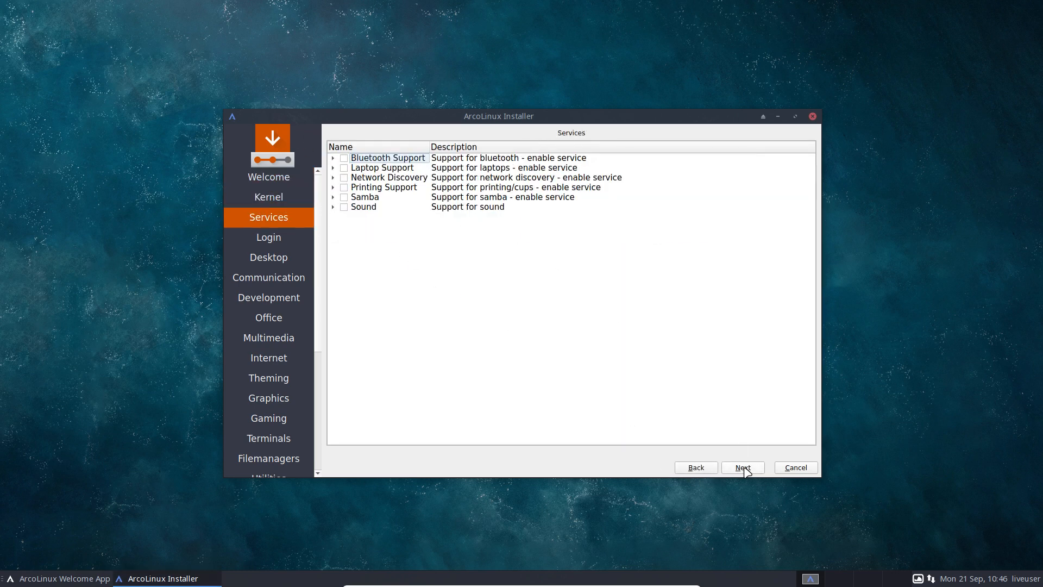
pyautogui.click(743, 467)
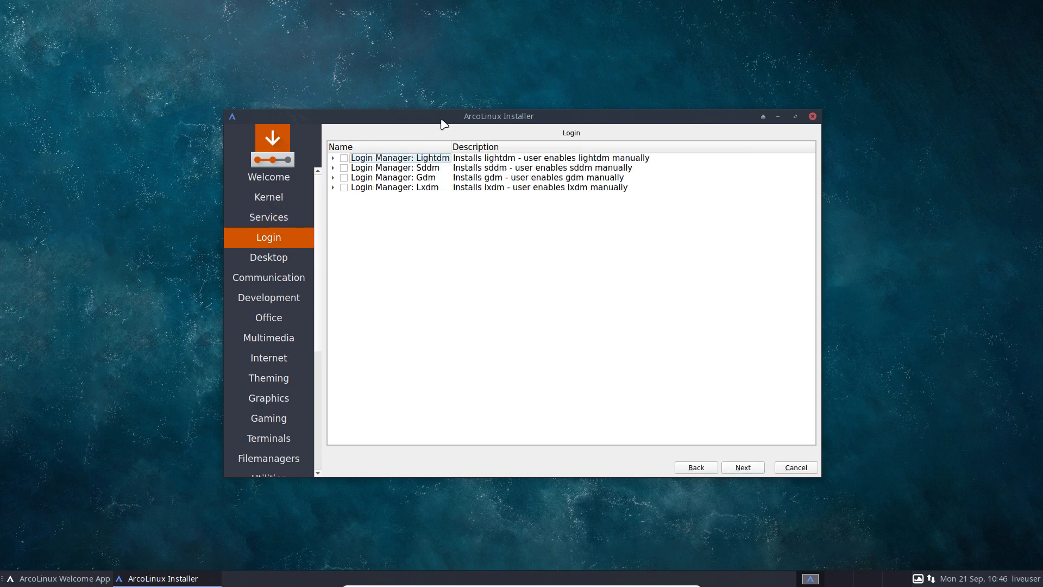
pyautogui.click(344, 158)
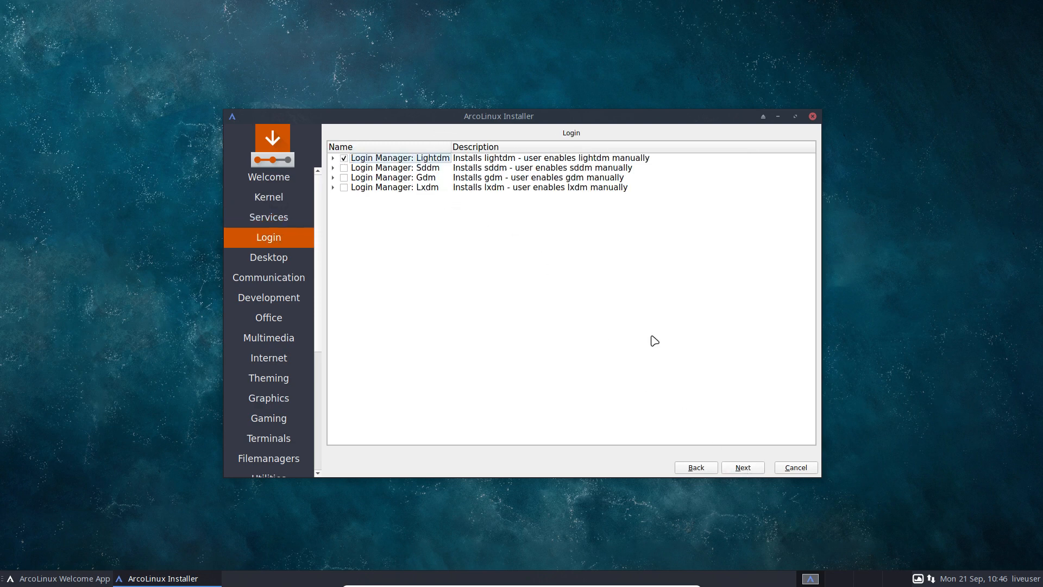
pyautogui.moveTo(575, 241)
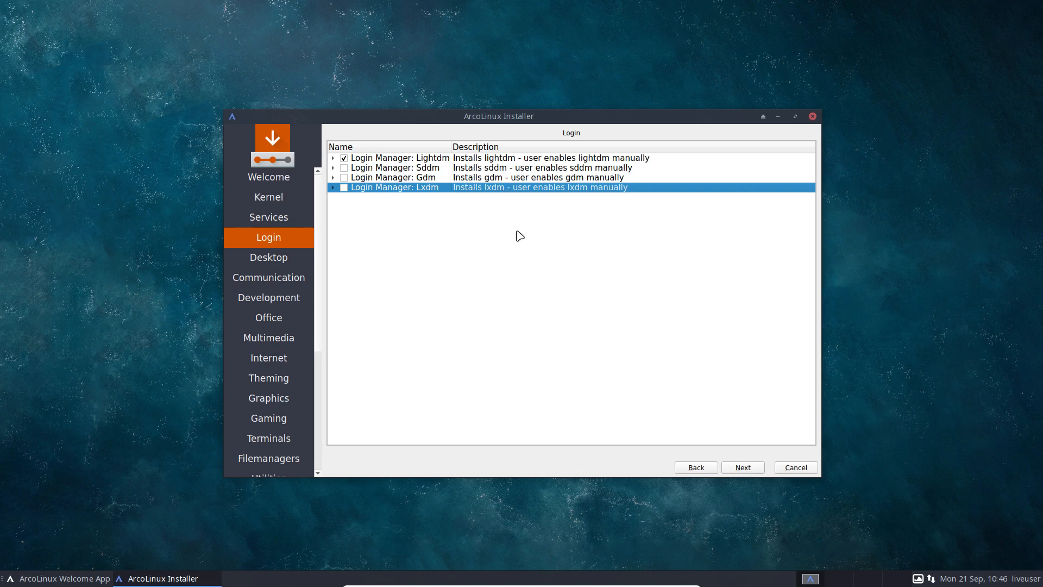
pyautogui.moveTo(551, 305)
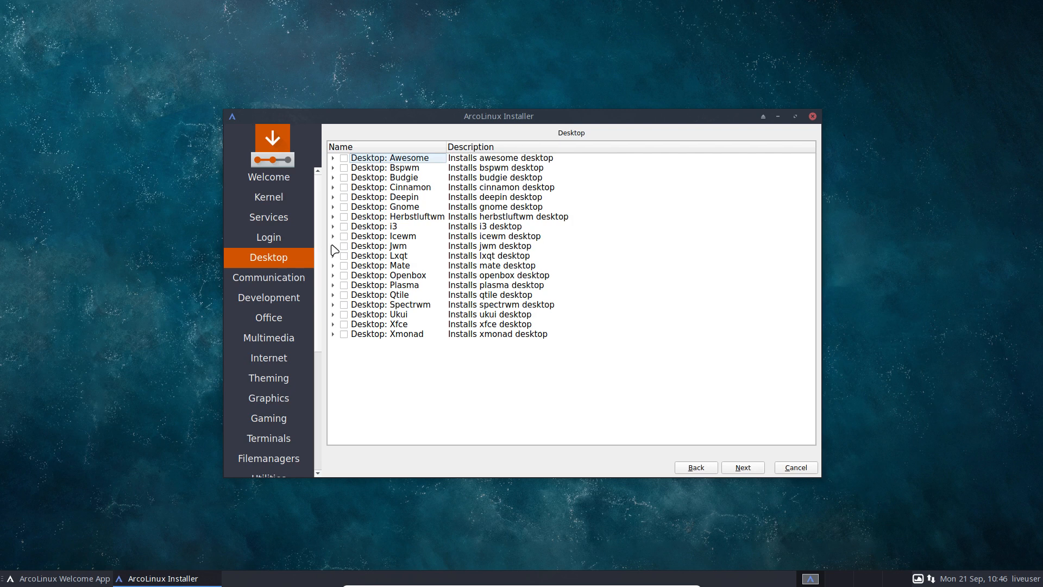
# - Inspect the Icewm package list, continue with no desktop, Belgian keyboard and Erase disk
pyautogui.click(333, 236)
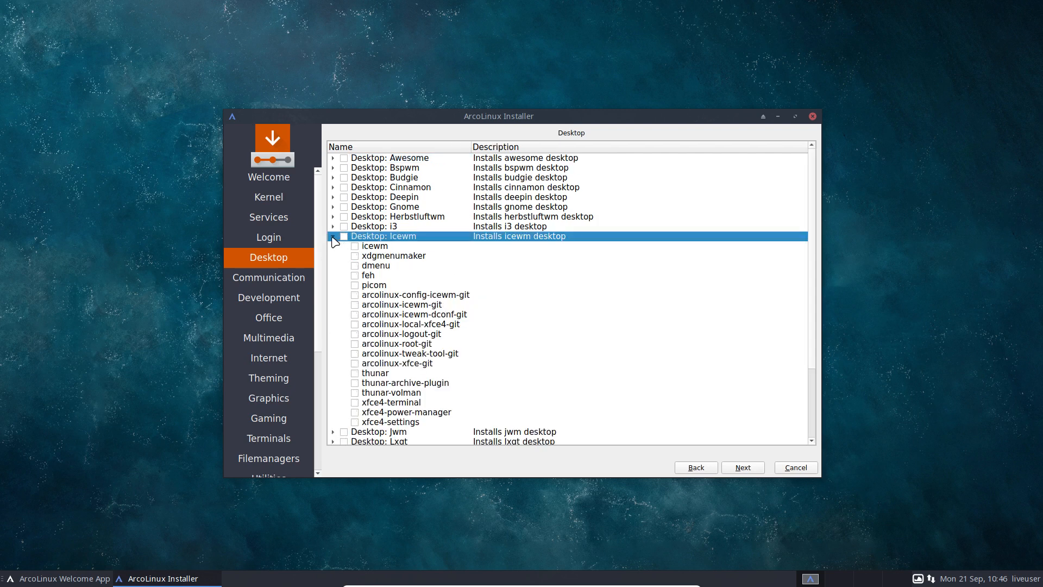
pyautogui.click(333, 236)
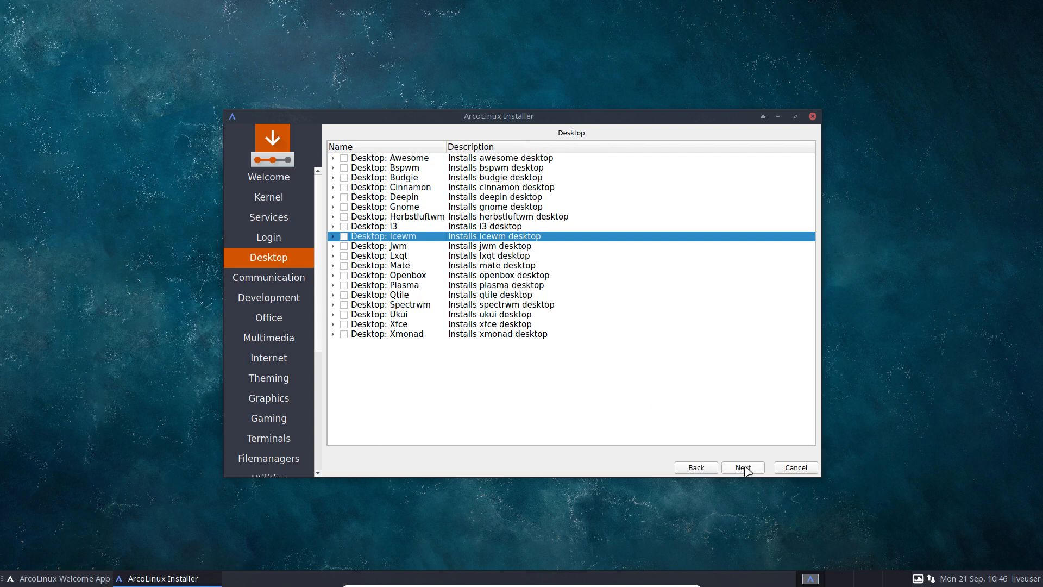
pyautogui.click(268, 418)
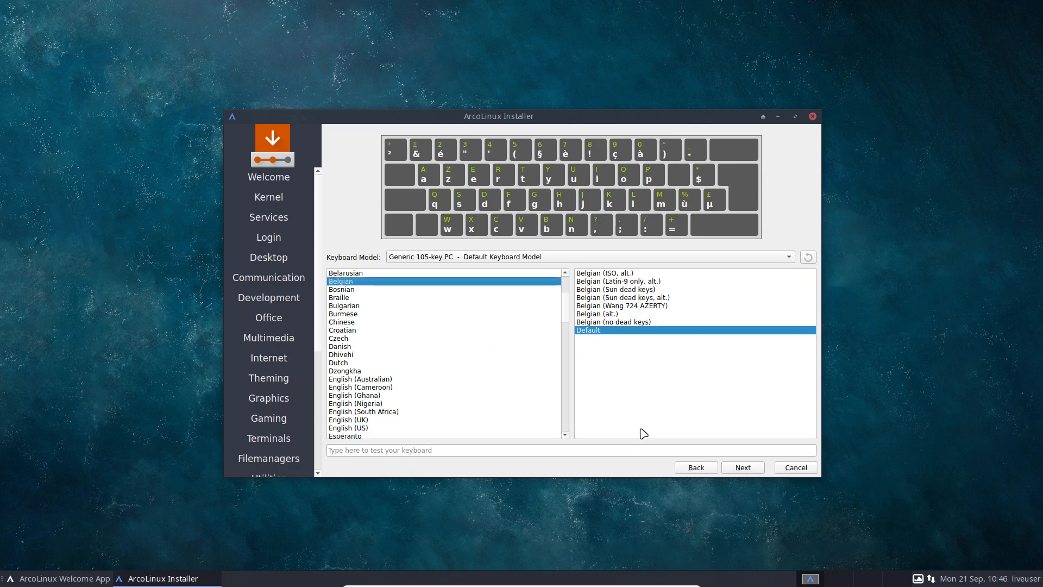
pyautogui.click(741, 467)
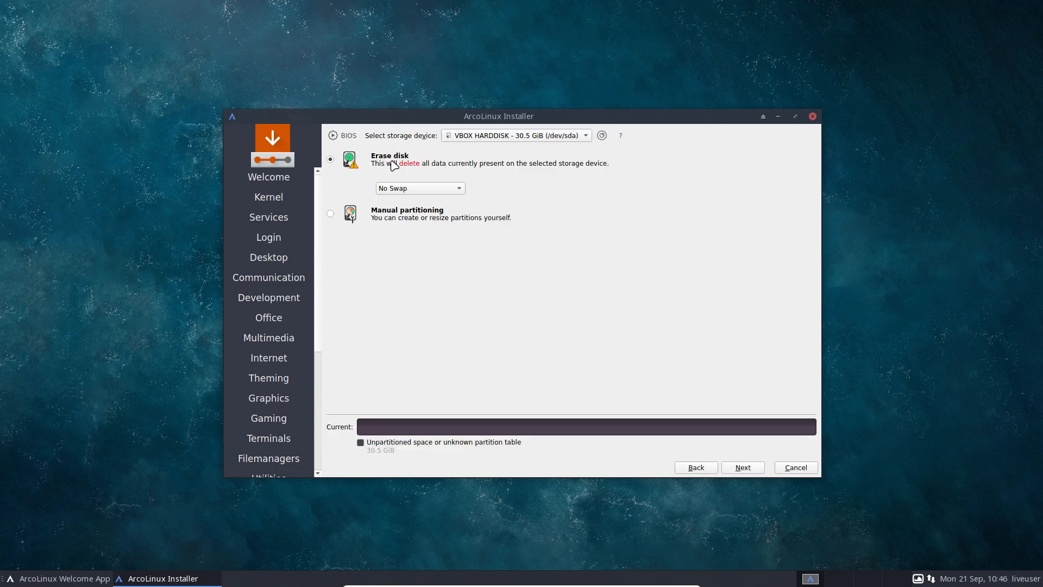
pyautogui.click(742, 468)
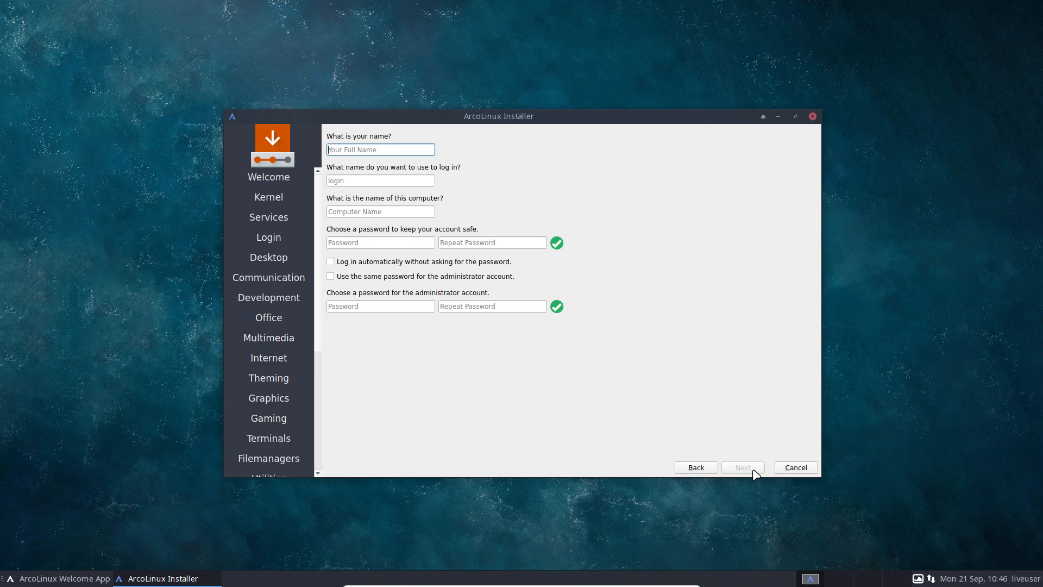
# - Create user account erik, confirm the summary and start the ArcoLinux installation
pyautogui.write('erik')
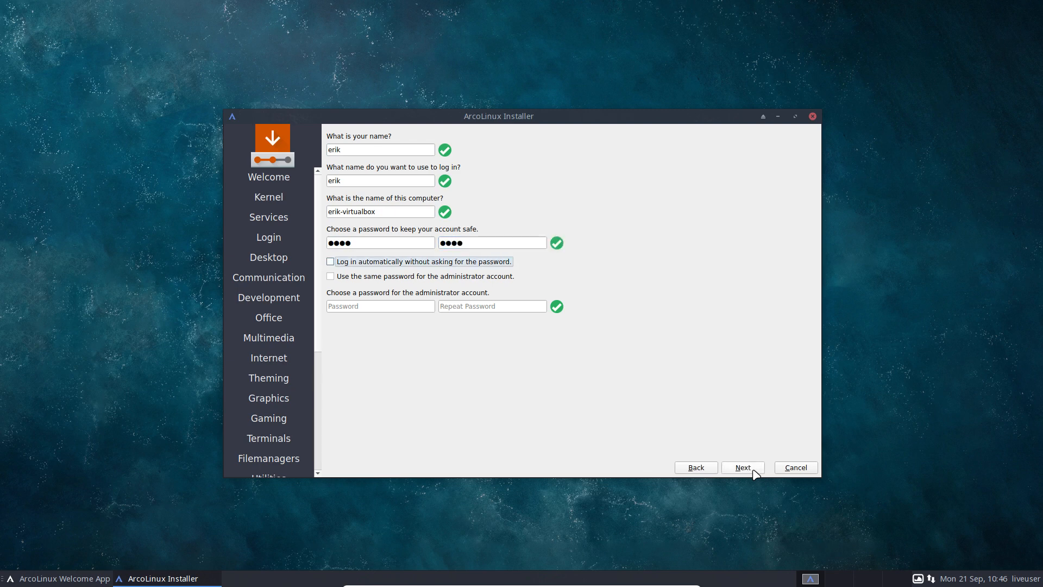
pyautogui.click(742, 467)
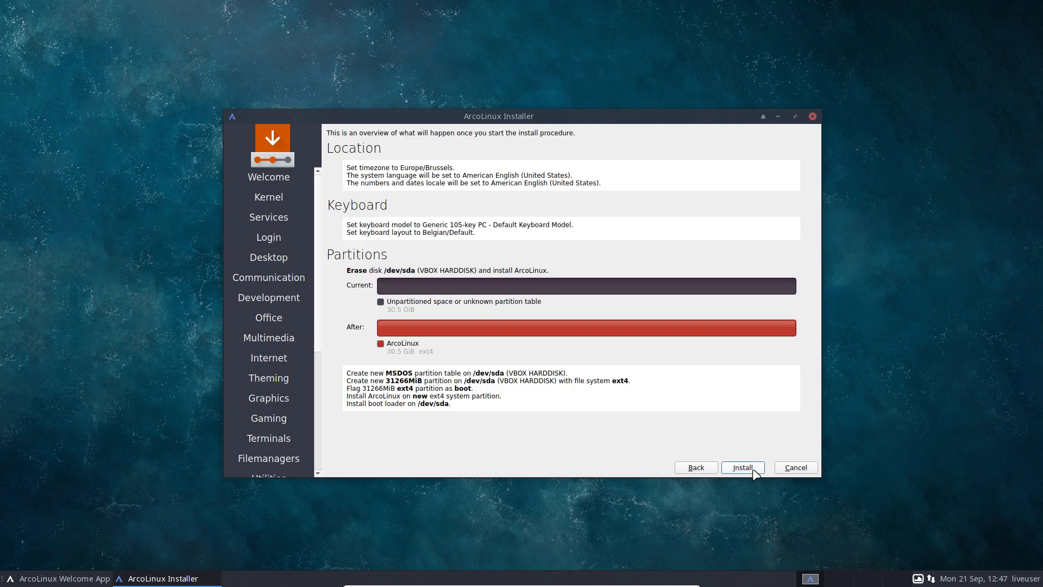
pyautogui.click(742, 467)
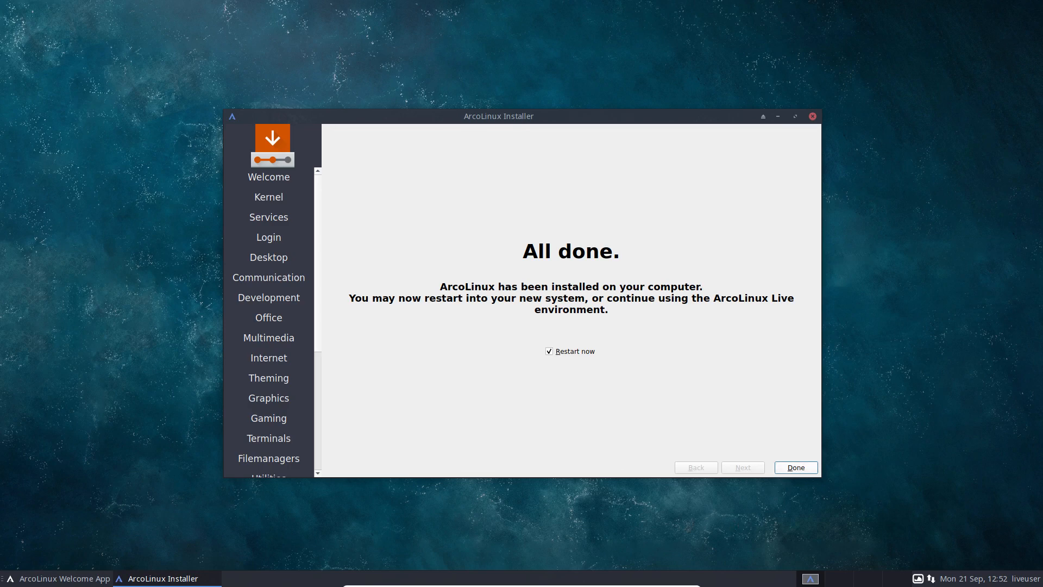
# - Finish with Restart now and boot the installed ArcoLinux from the boot menu
pyautogui.click(794, 467)
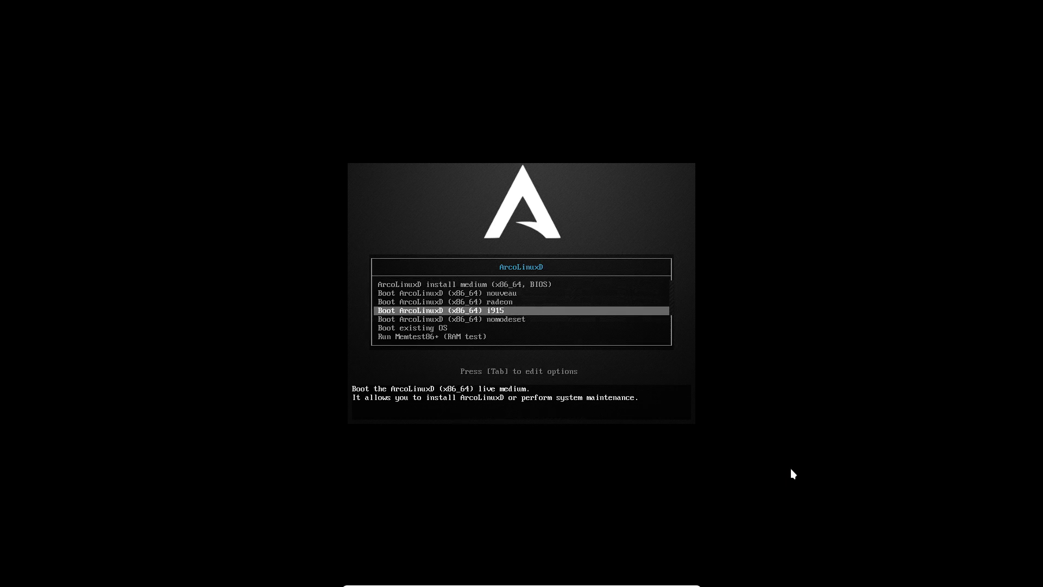
pyautogui.press('Return')
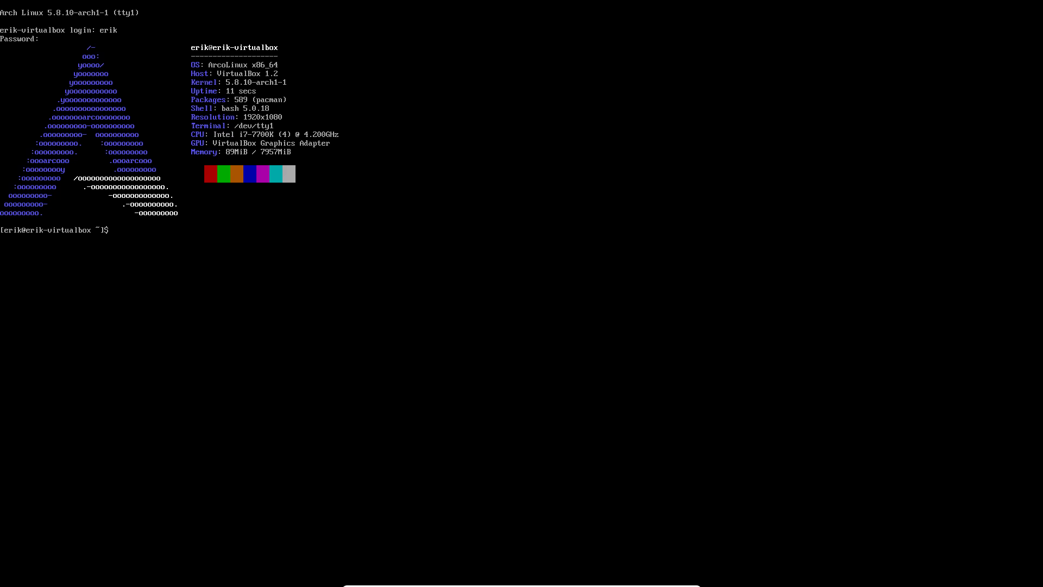
# - Run mirror to rank the fastest Arch mirrors, then update the system
pyautogui.write('mirror')
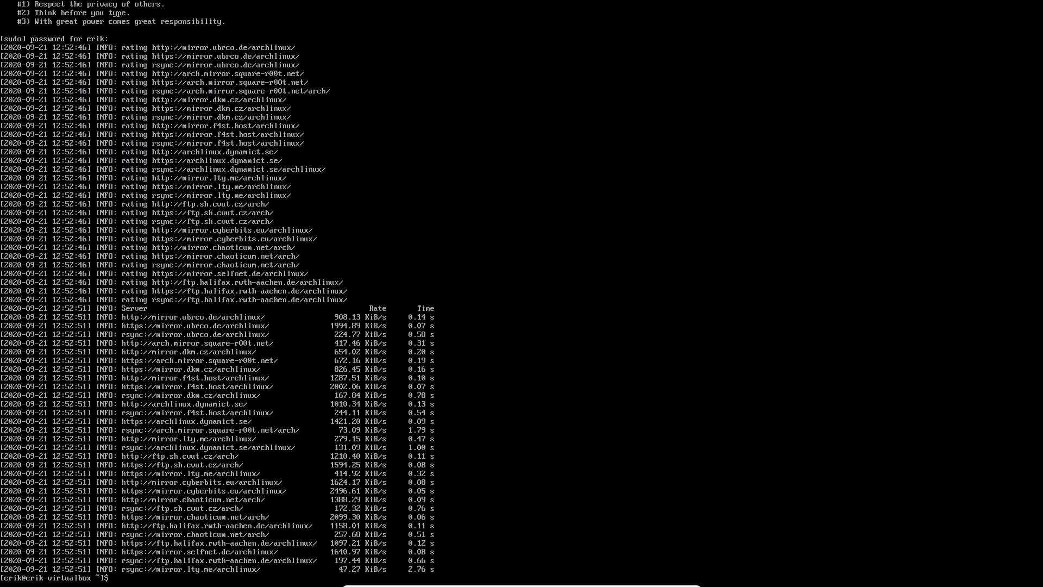
pyautogui.write('u')
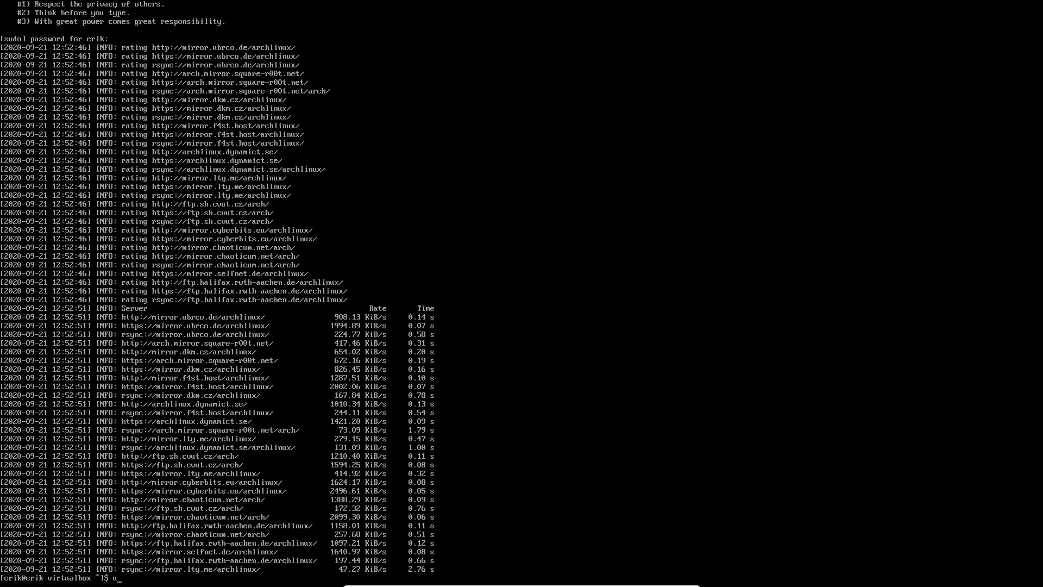
pyautogui.write('pdate')
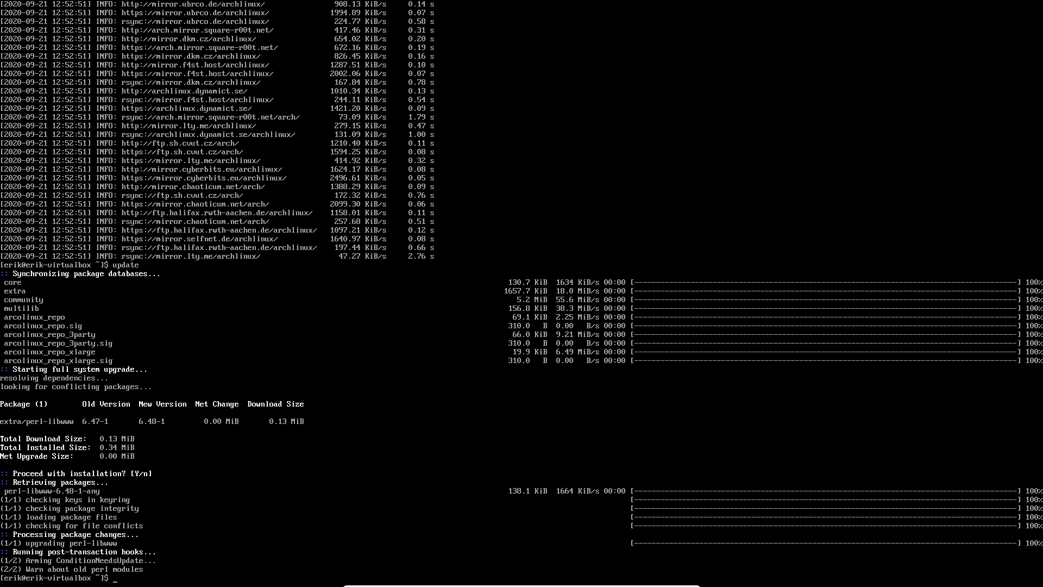
# - Run sudo pacman -R arcolinux… to remove the arcolinux packages
pyautogui.write('sudo pacm')
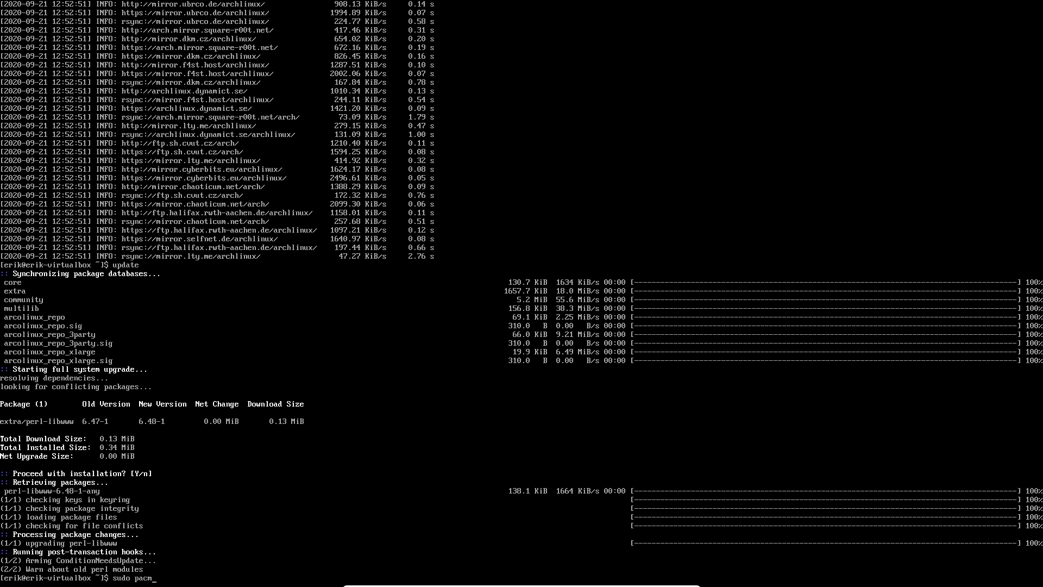
pyautogui.write('an')
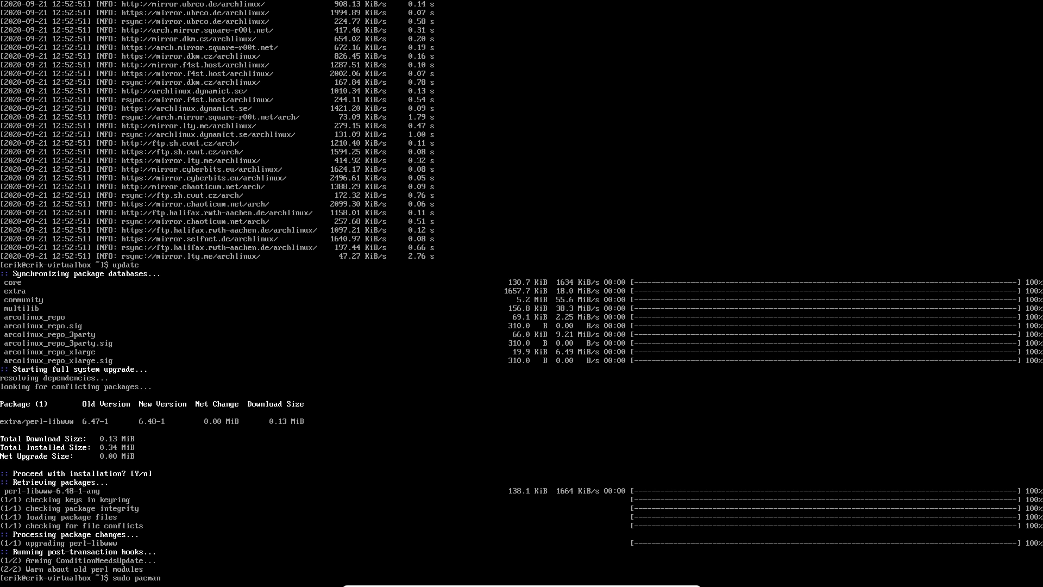
pyautogui.write('-R')
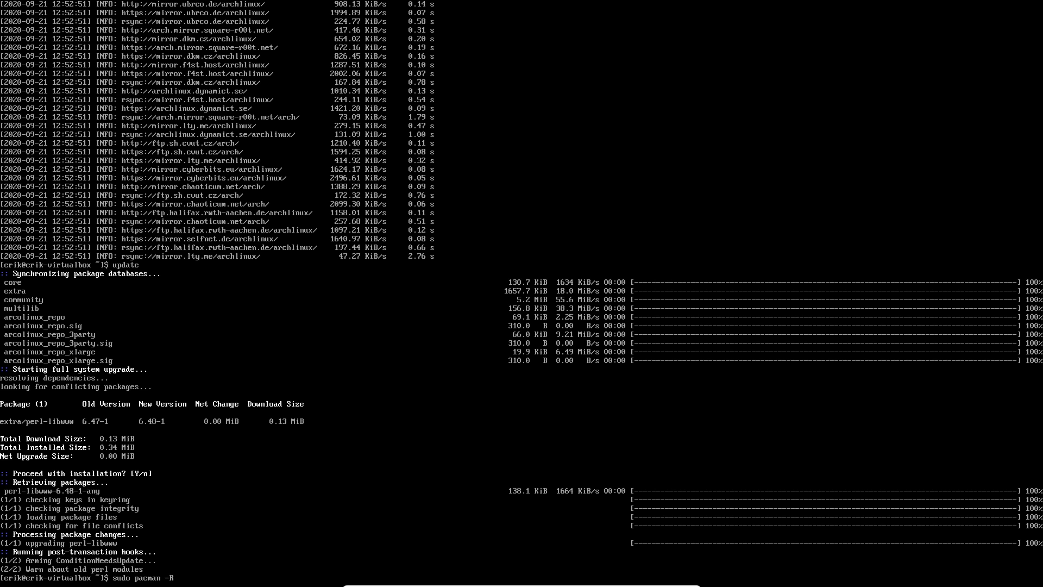
pyautogui.write('arcolinux')
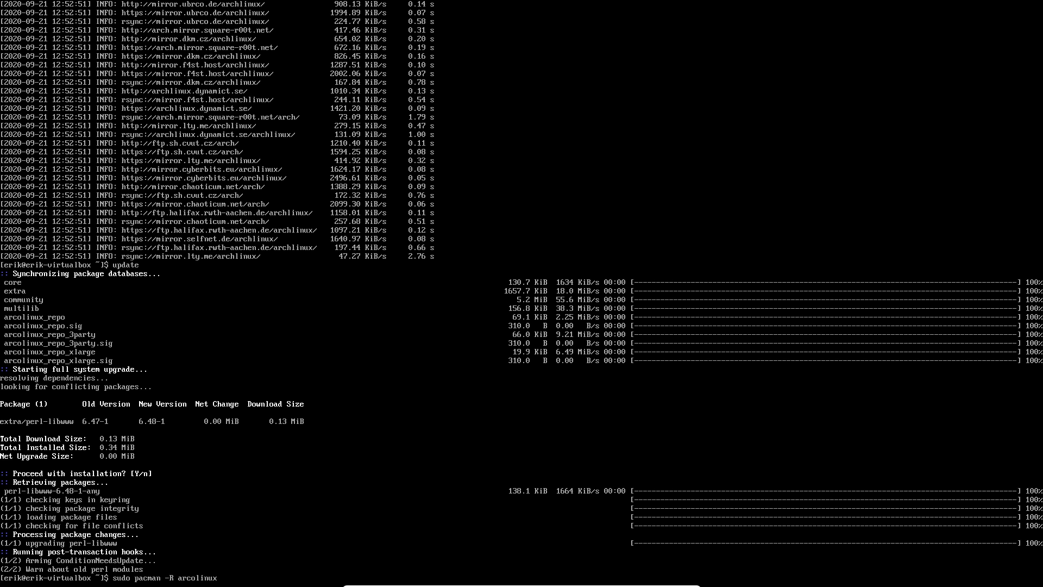
pyautogui.press('Return')
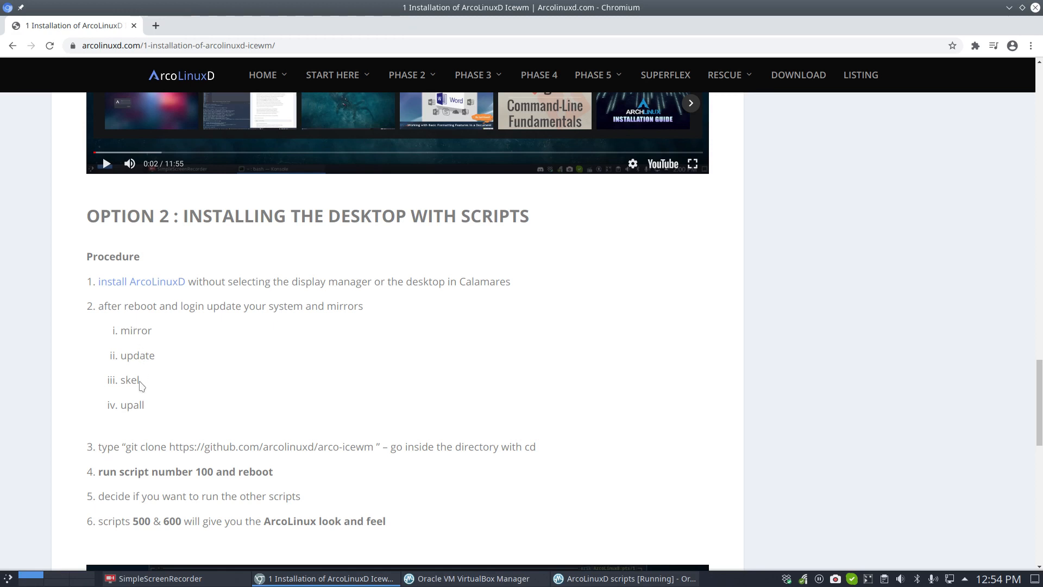
pyautogui.moveTo(140, 420)
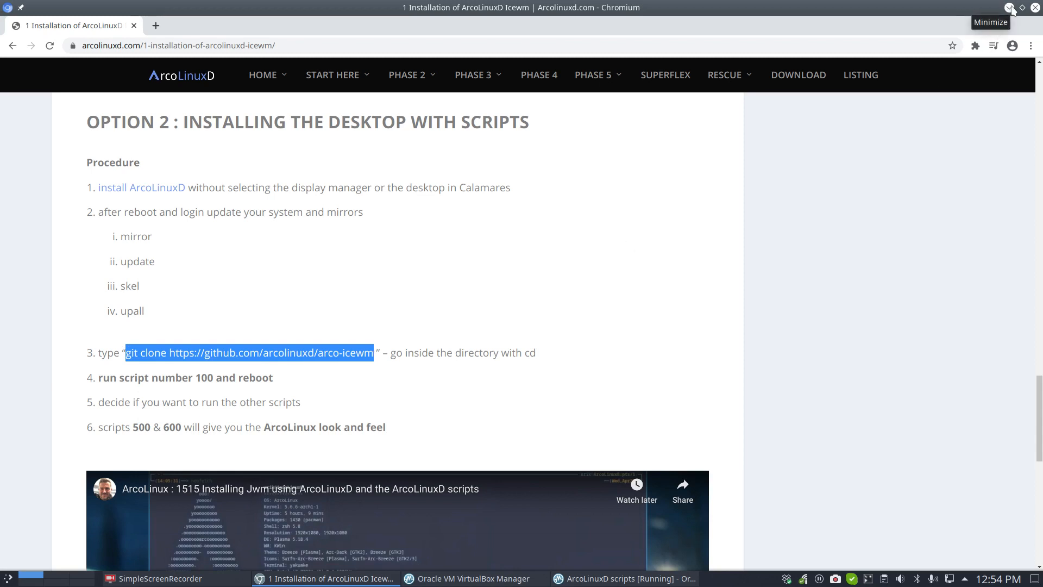
# - Minimize Chromium with the git clone command highlighted
pyautogui.click(621, 578)
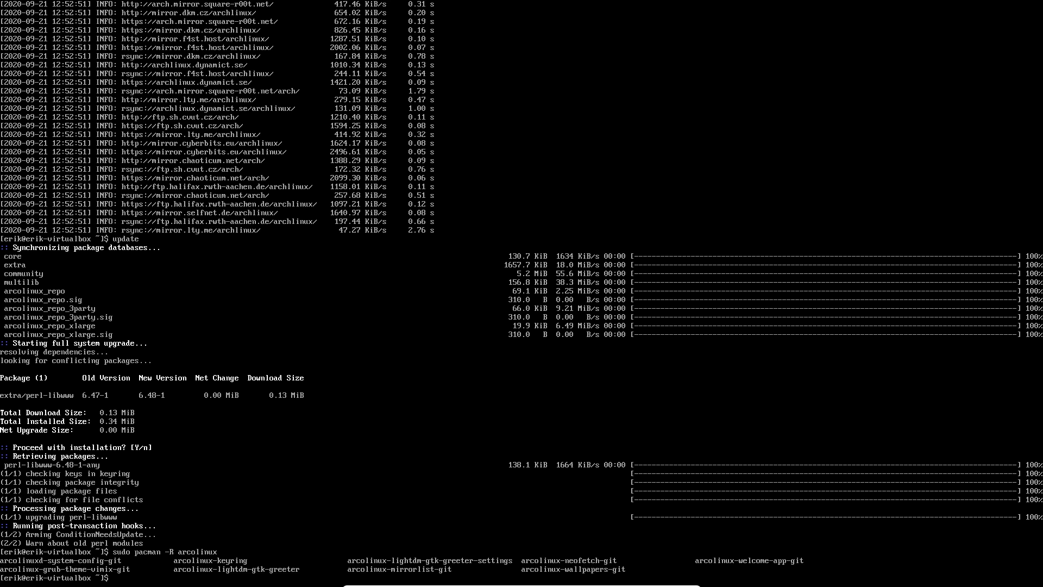
pyautogui.write('git clone')
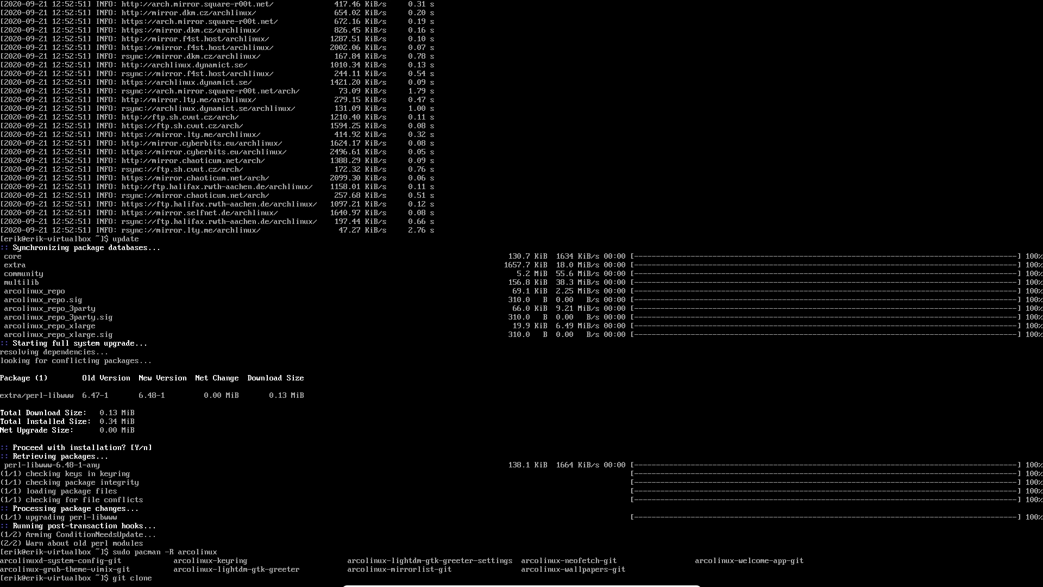
pyautogui.write('https')
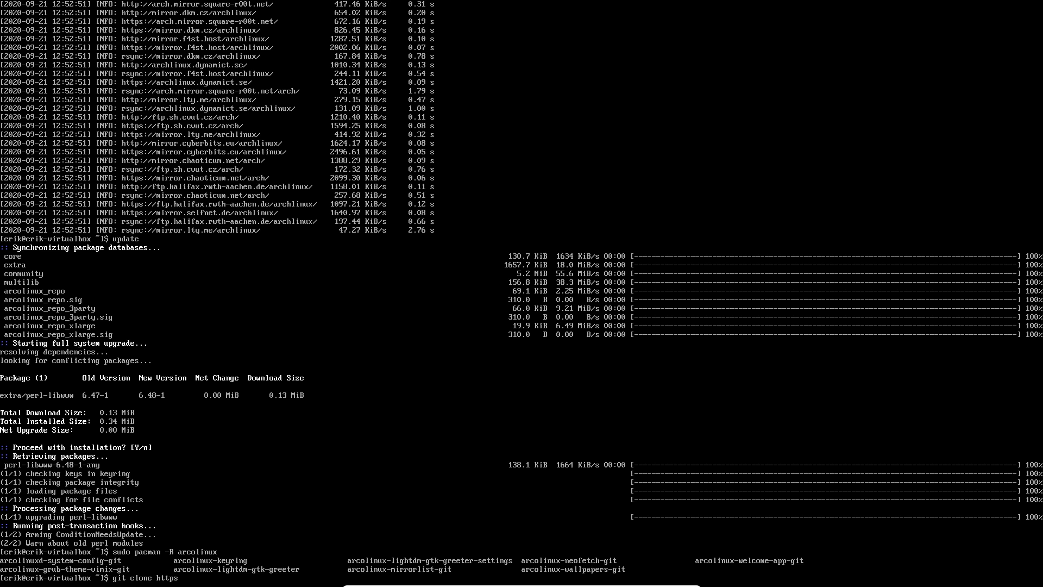
pyautogui.write('//')
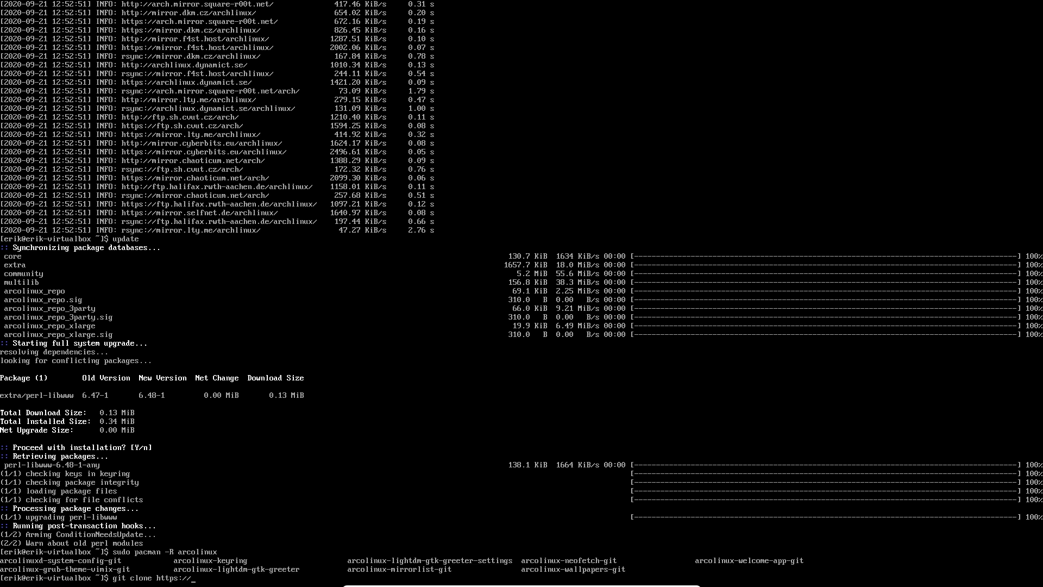
pyautogui.write('github.co')
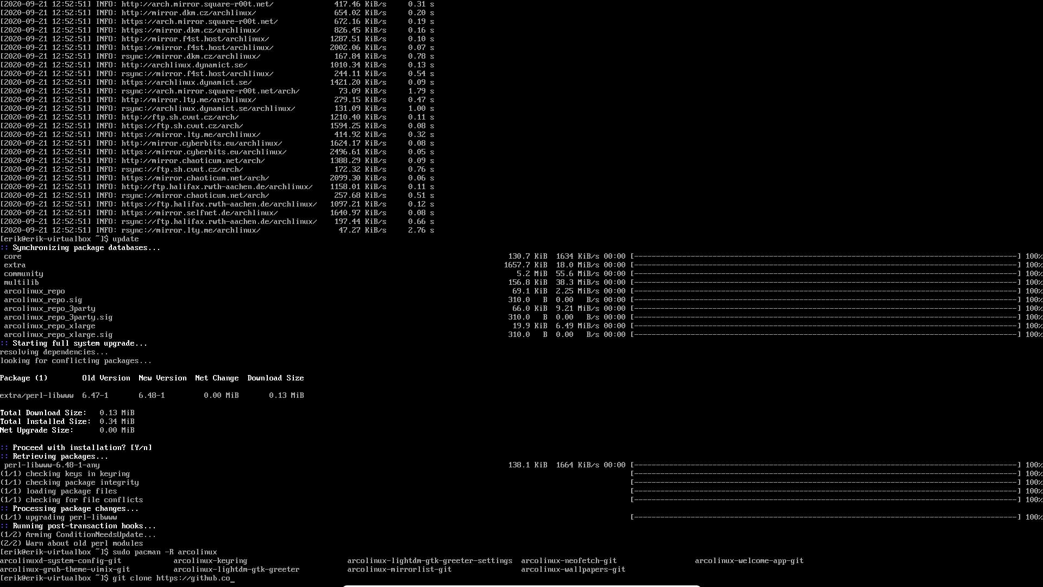
pyautogui.write('m/')
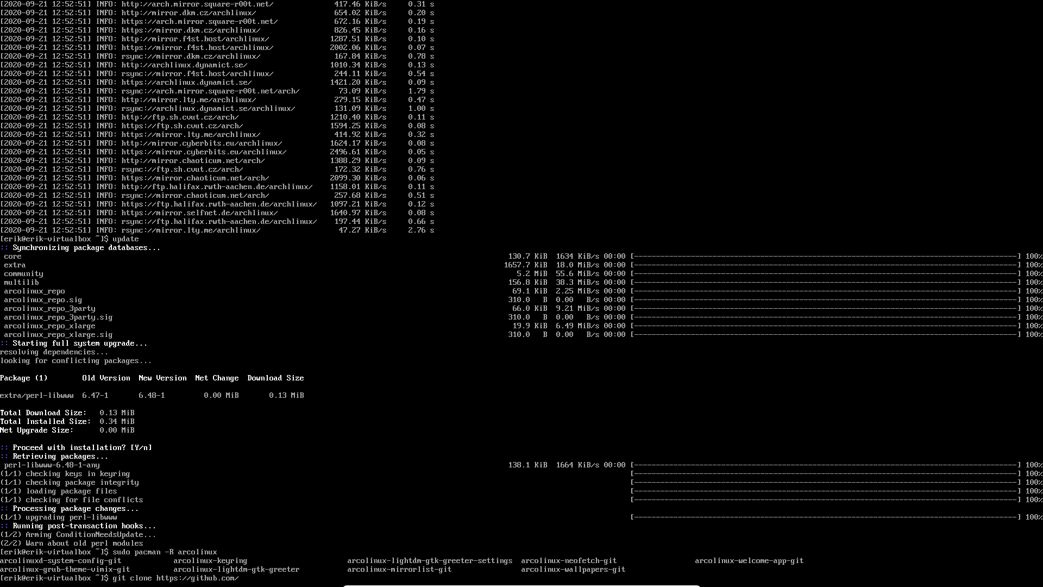
pyautogui.write('arcolinuxd/arc')
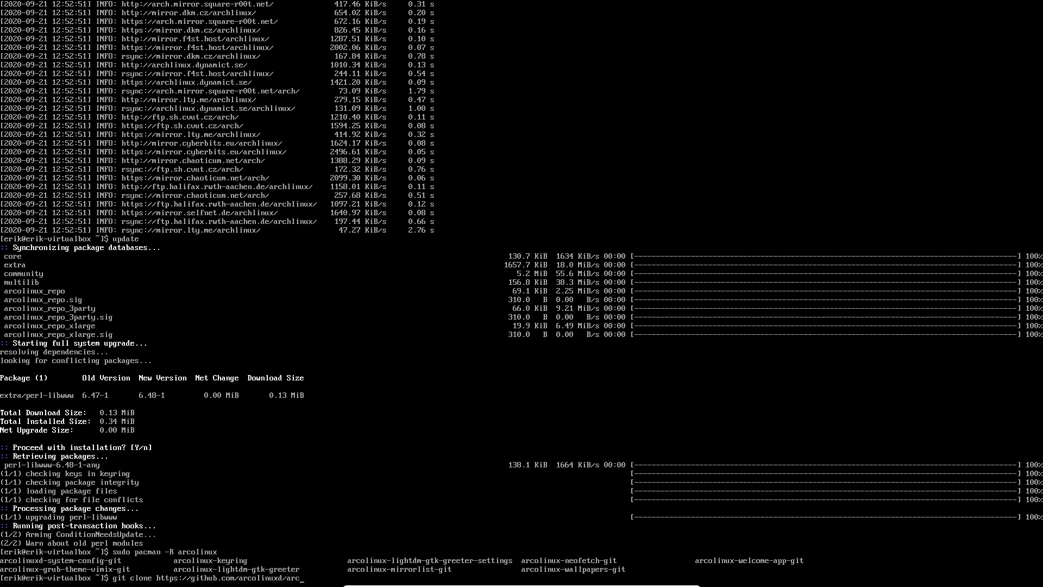
pyautogui.write('o-')
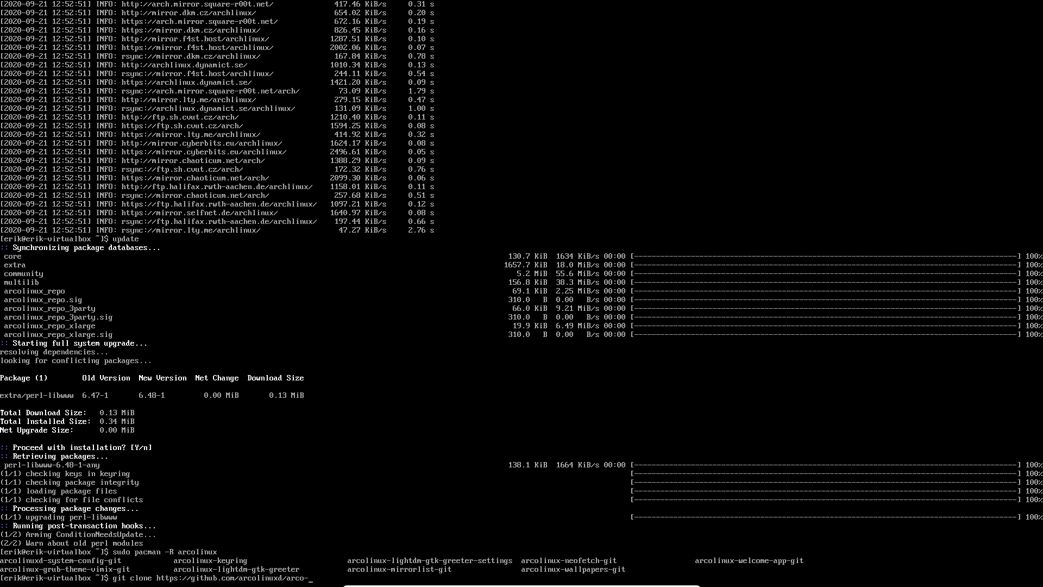
pyautogui.write('icew')
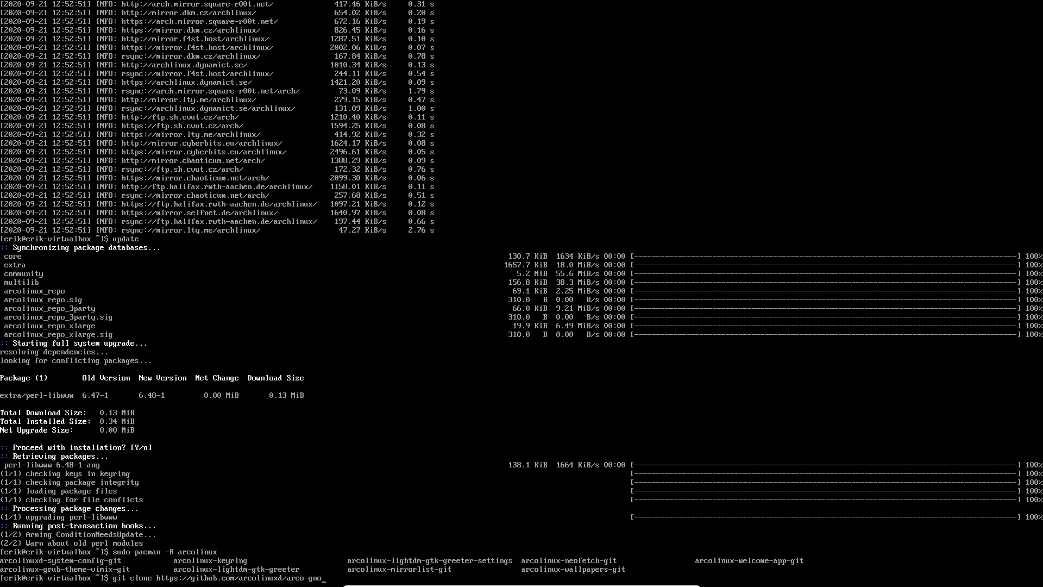
pyautogui.write('plas')
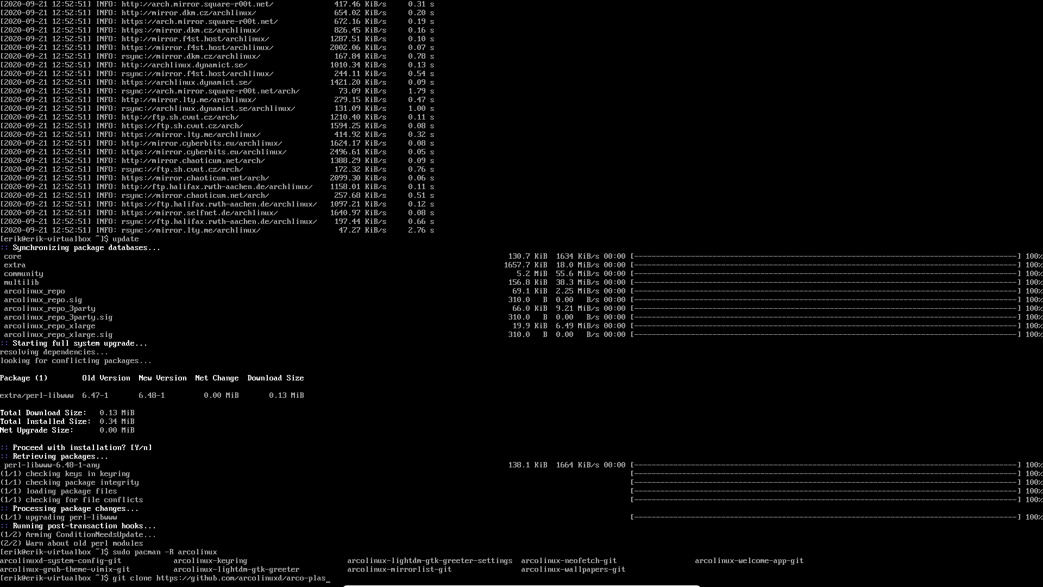
pyautogui.press('BackSpace')
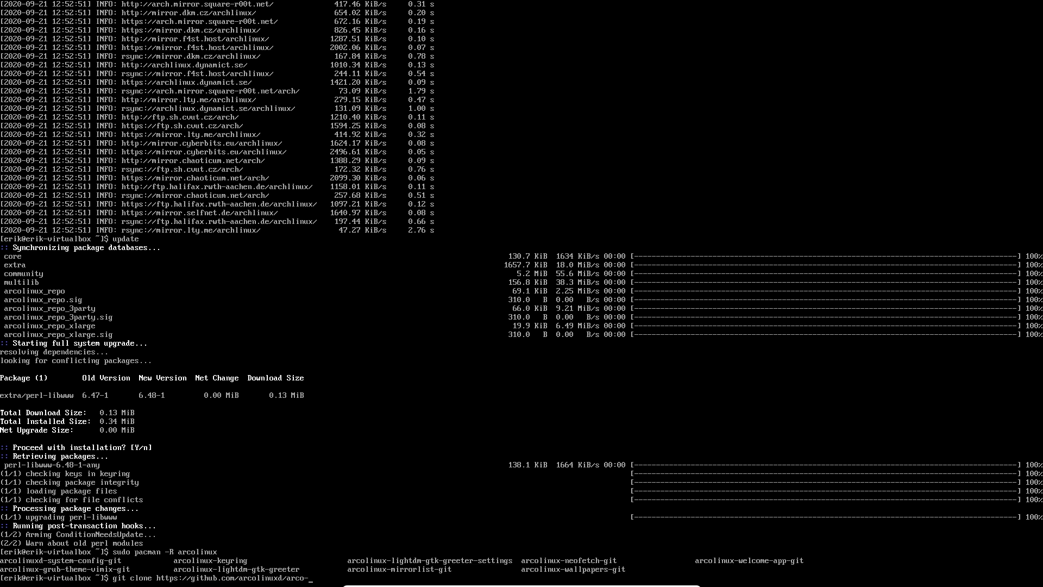
pyautogui.write('icewm')
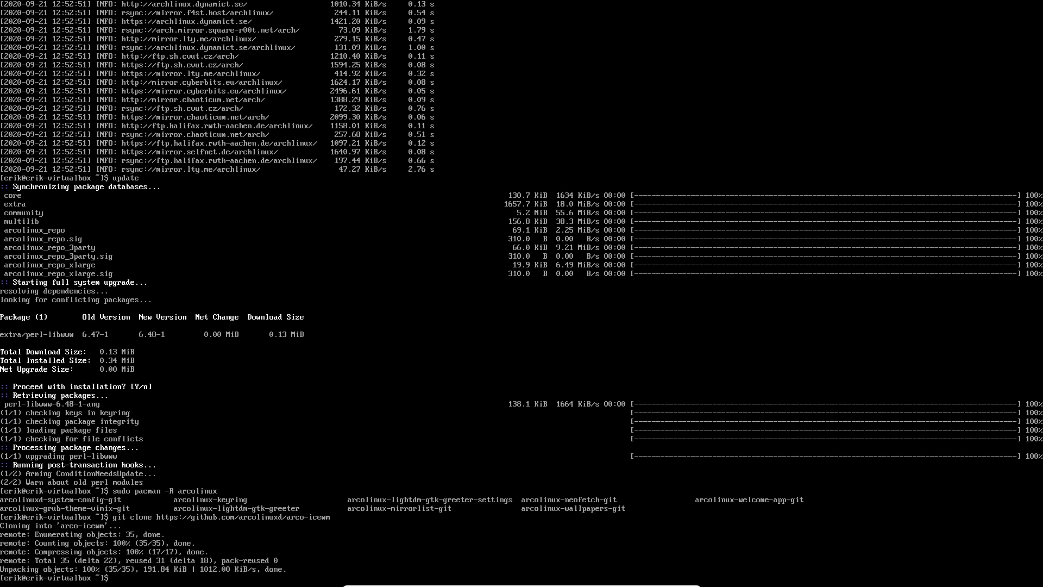
# - Enter the arco-icewm folder, list its numbered scripts and start script ./10…
pyautogui.write('ls')
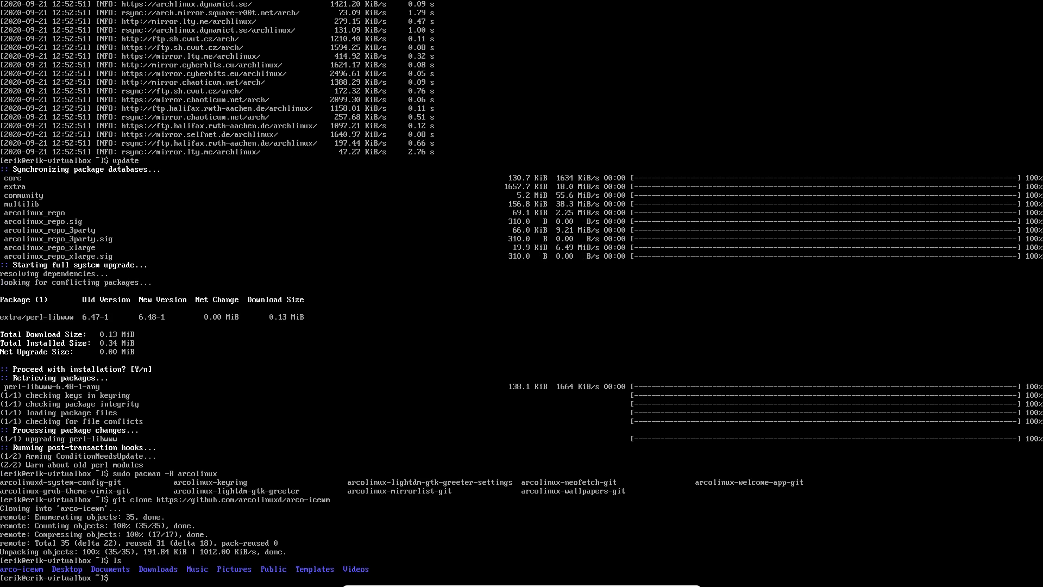
pyautogui.write('cd arco-icewm/')
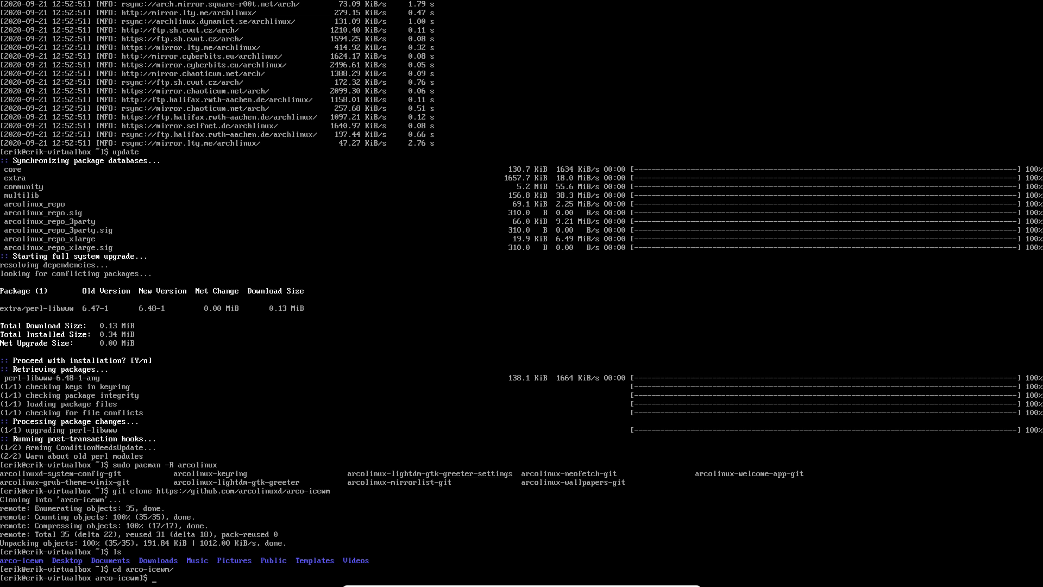
pyautogui.write('ls')
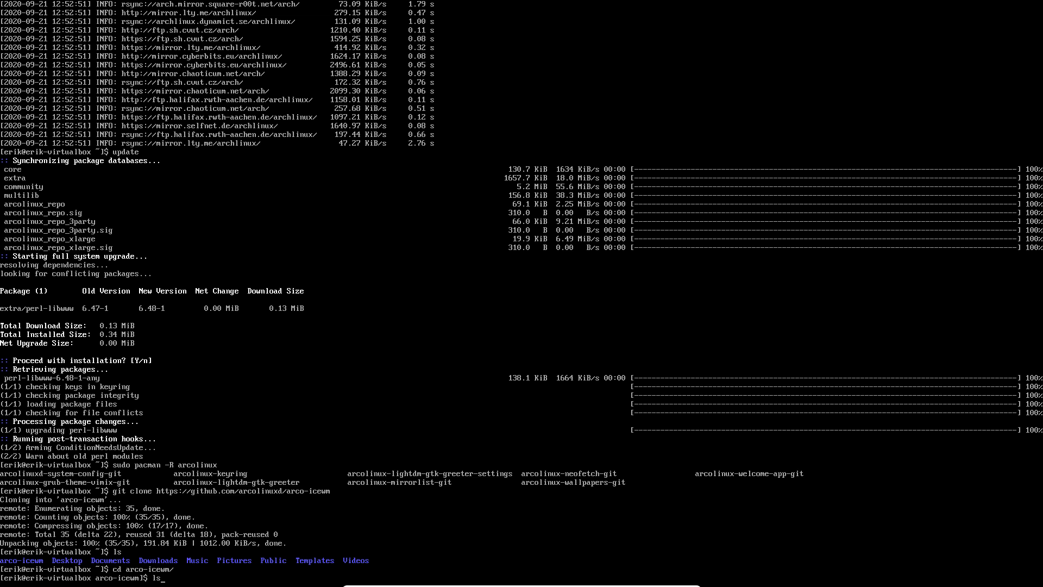
pyautogui.press('Return')
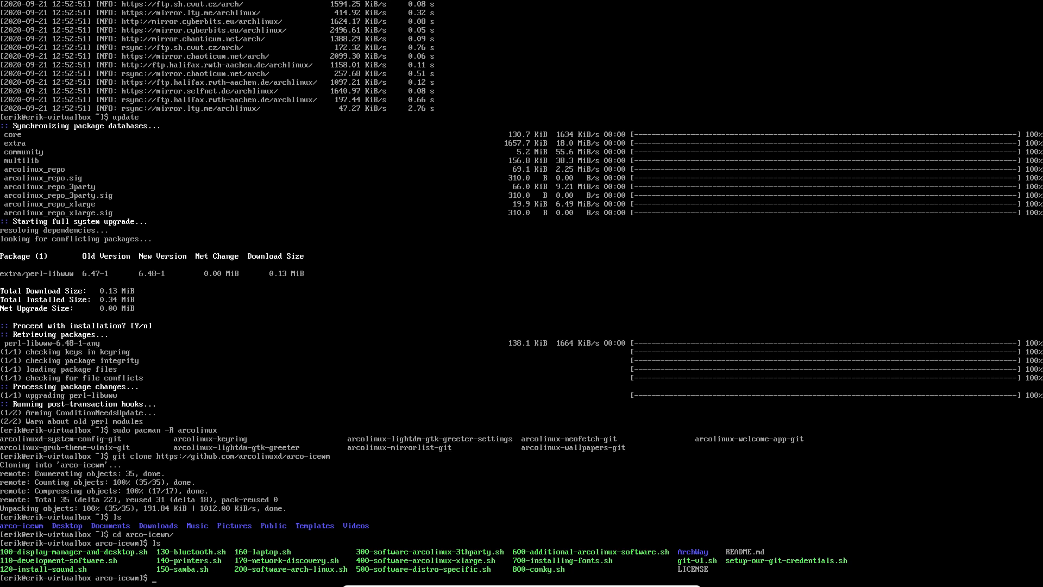
pyautogui.write('./10')
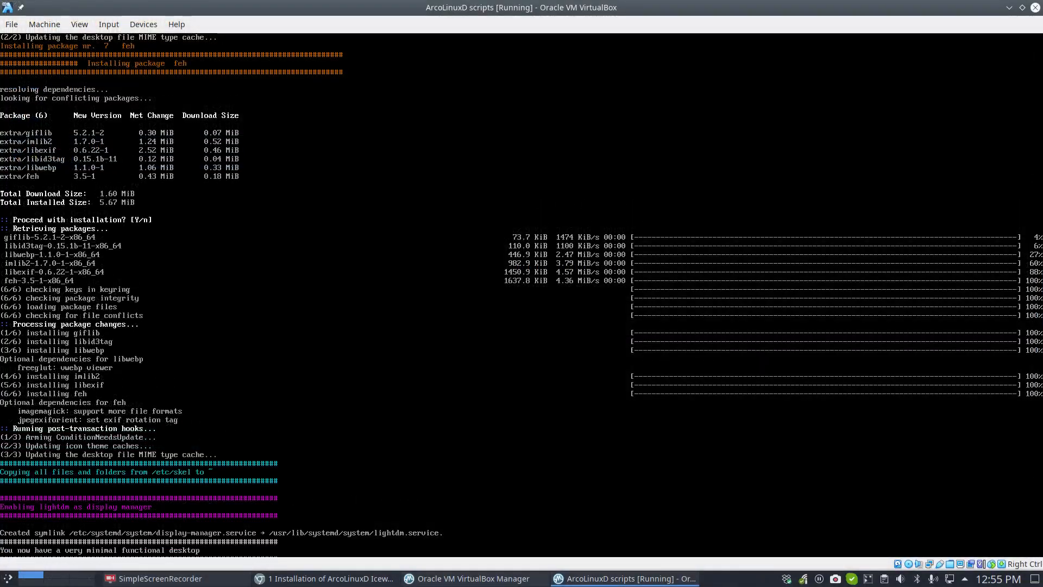
# - Switch back to the installation guide in Chromium showing the LightDM, skel and reboot steps
pyautogui.click(326, 578)
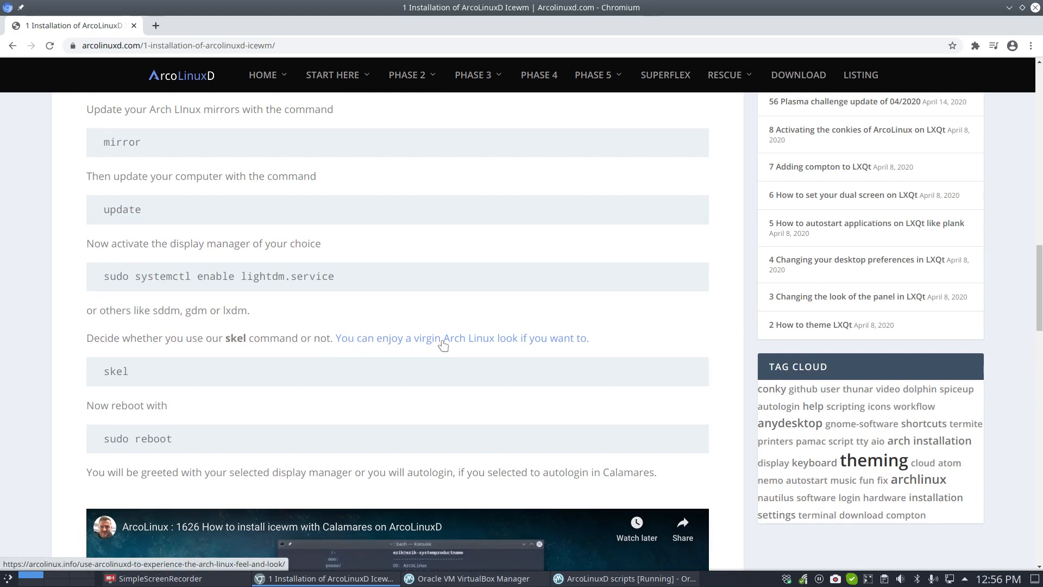
pyautogui.moveTo(475, 343)
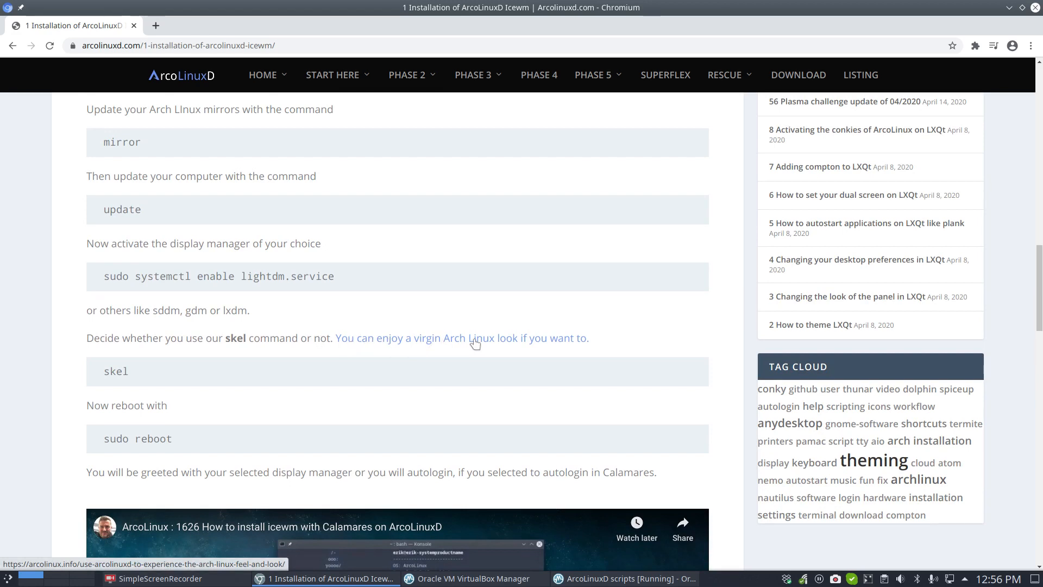
# - Browse the virgin Arch Linux feel-and-look article's before/after screenshots, then return to the IceWM guide
pyautogui.click(461, 338)
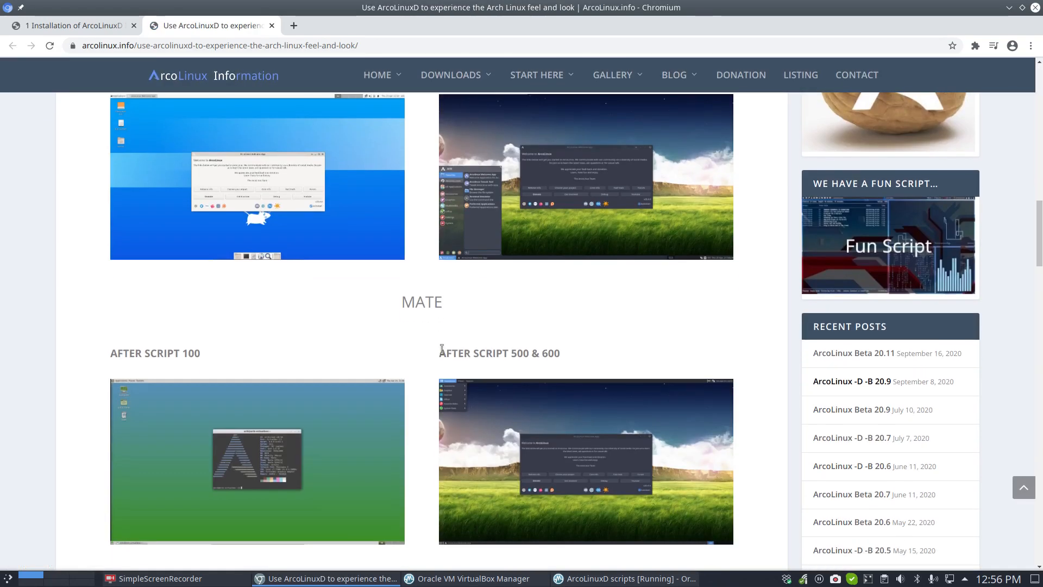
pyautogui.scroll(-3)
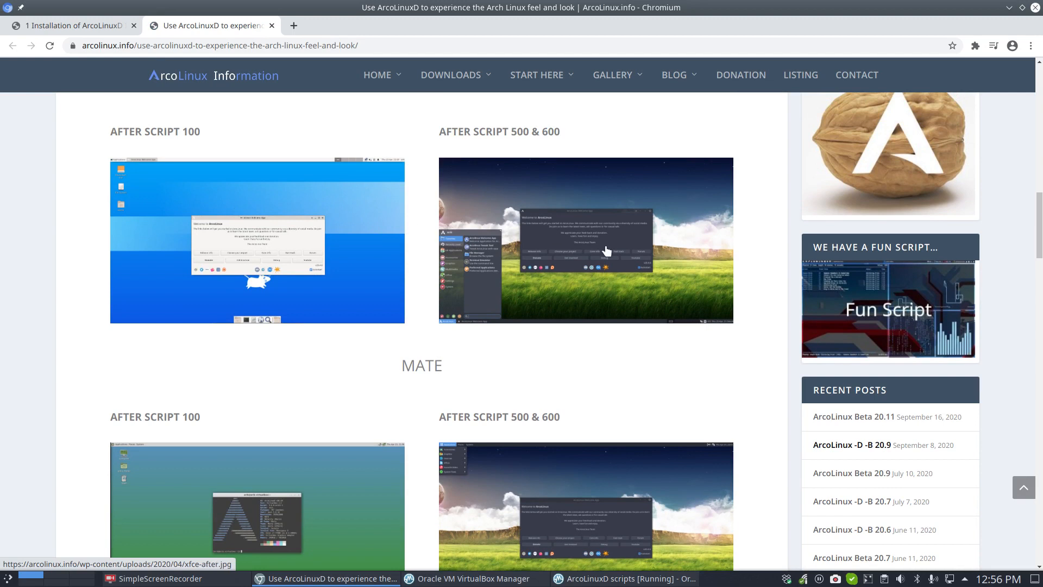
pyautogui.scroll(-3)
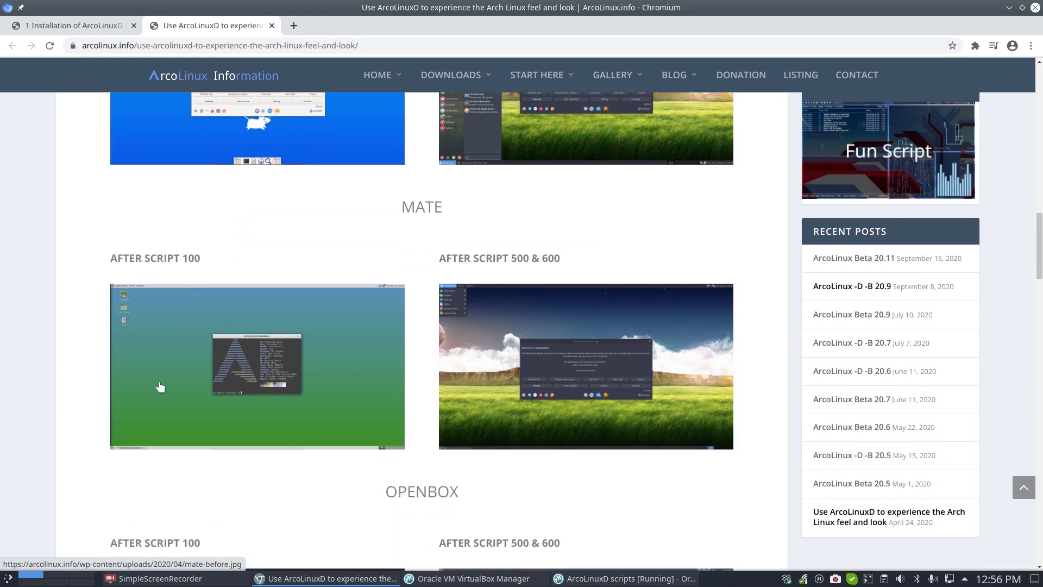
pyautogui.scroll(-3)
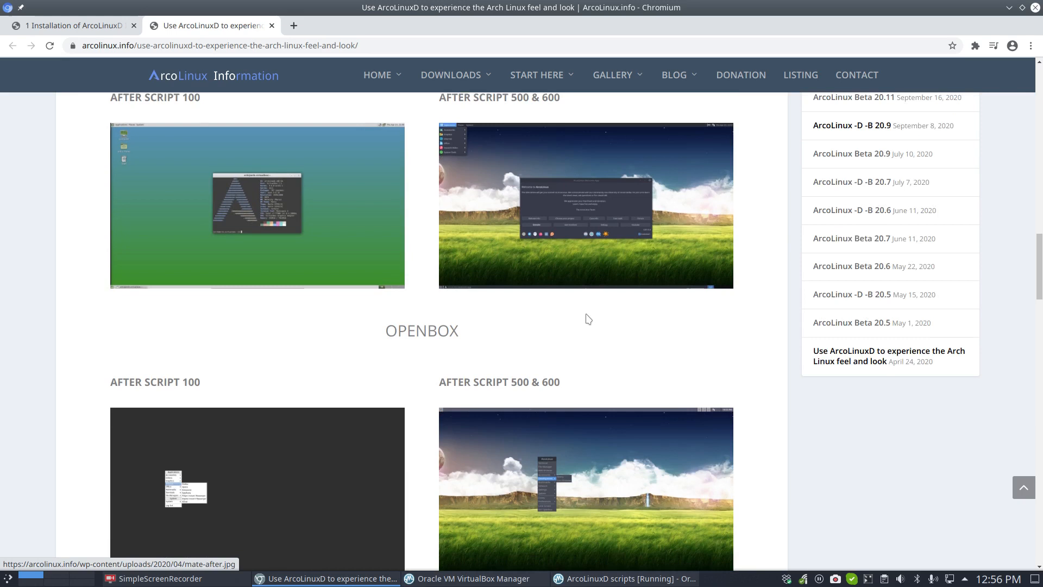
pyautogui.scroll(-3)
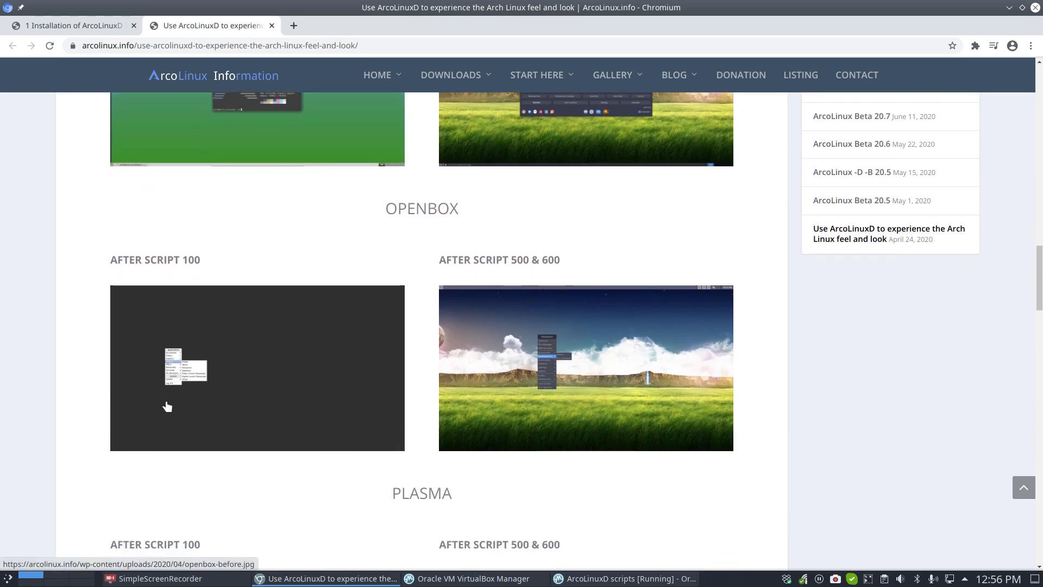
pyautogui.moveTo(291, 410)
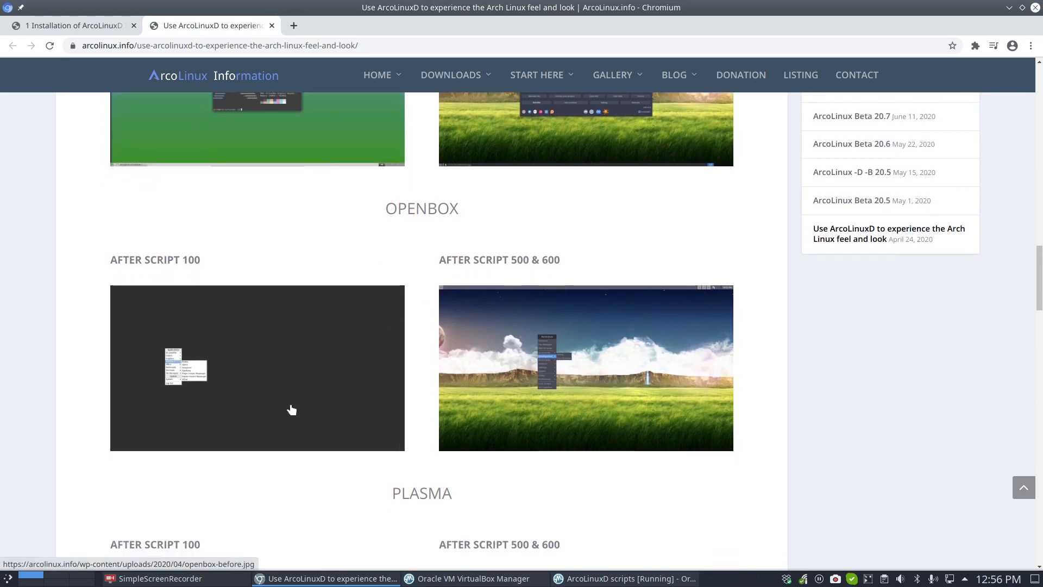
pyautogui.scroll(-3)
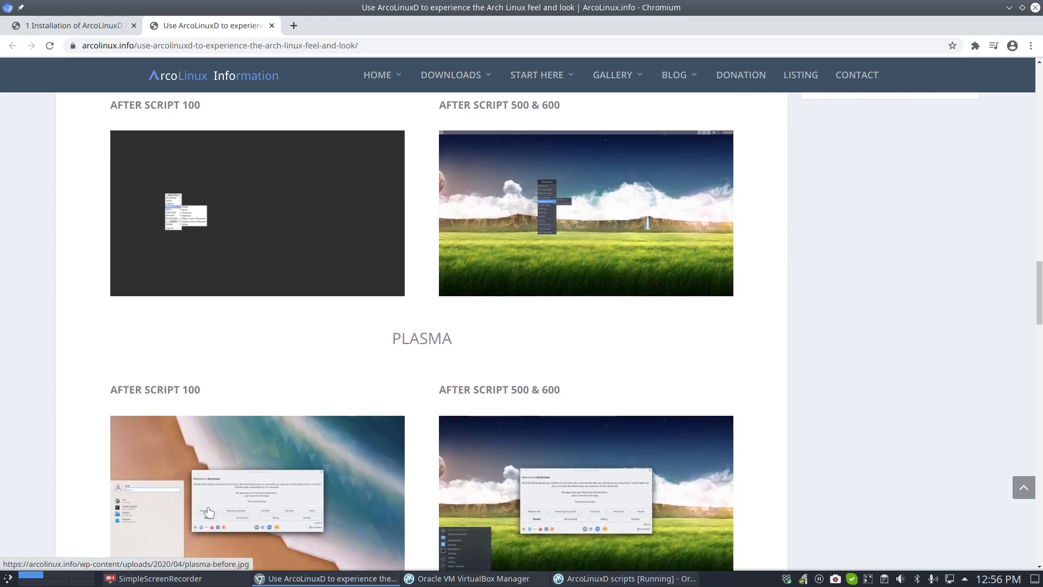
pyautogui.scroll(-3)
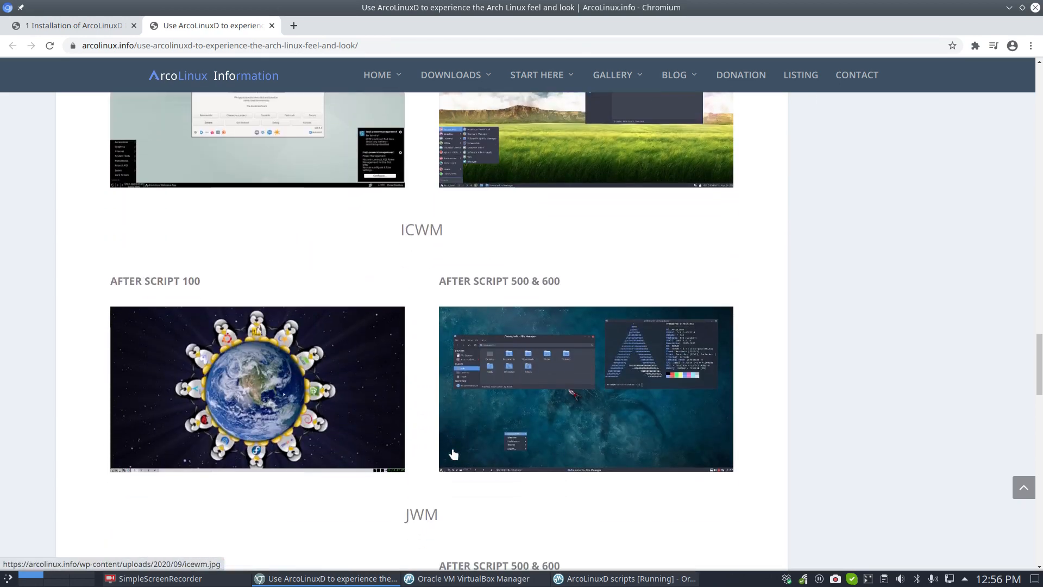
pyautogui.moveTo(280, 430)
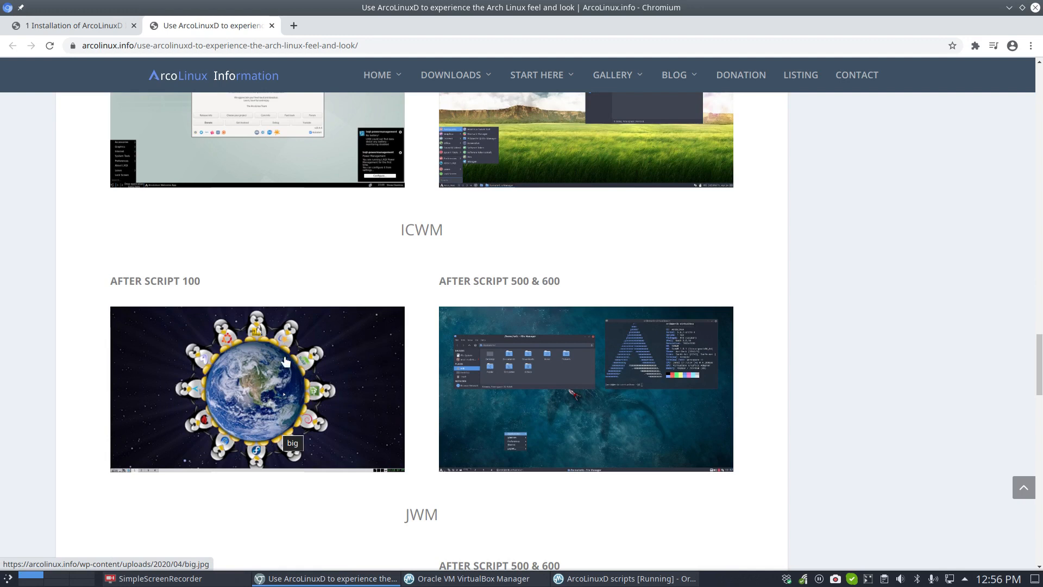
pyautogui.moveTo(137, 477)
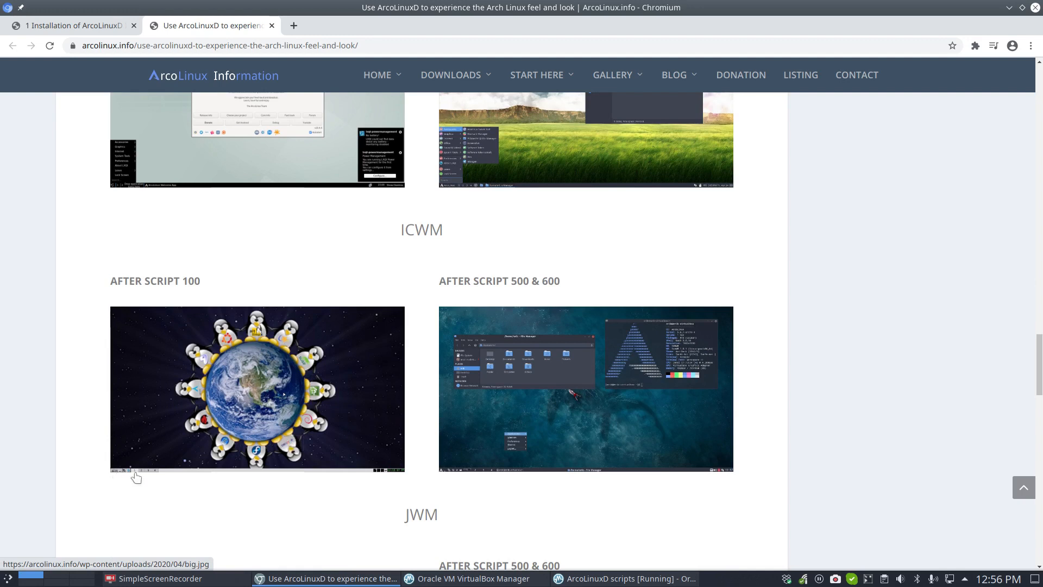
pyautogui.moveTo(625, 429)
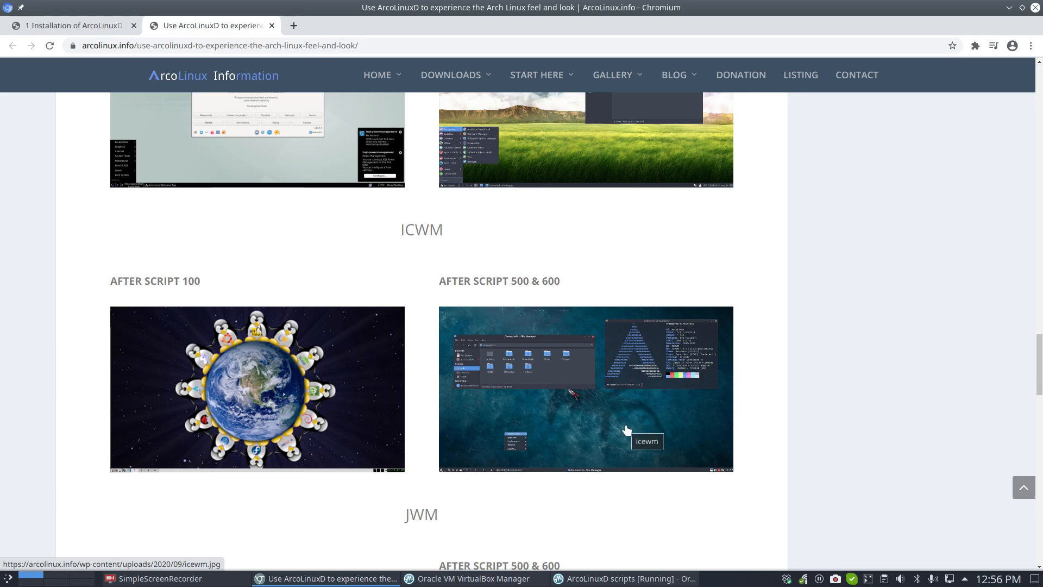
pyautogui.scroll(-3)
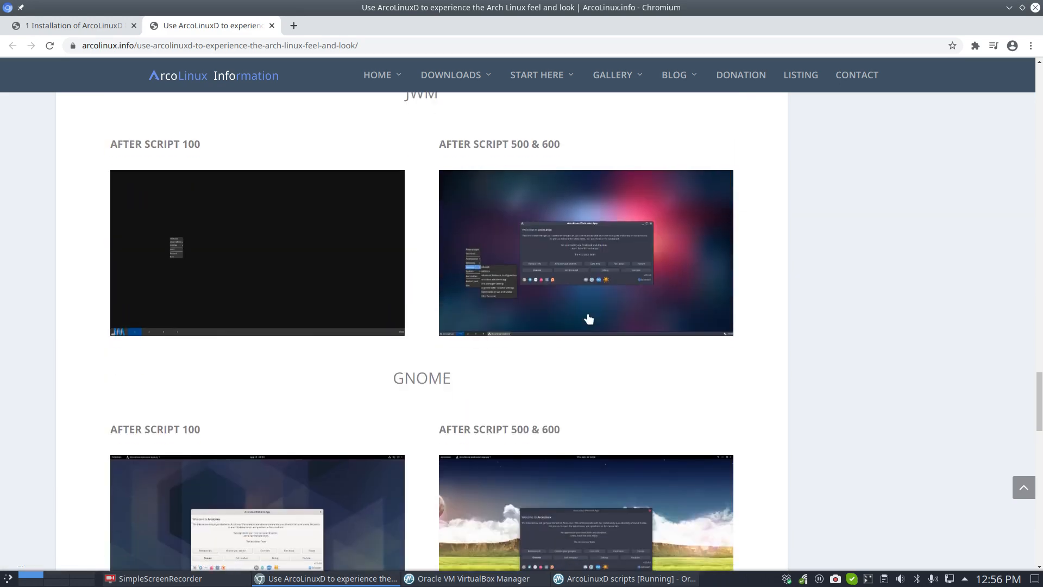
pyautogui.click(73, 26)
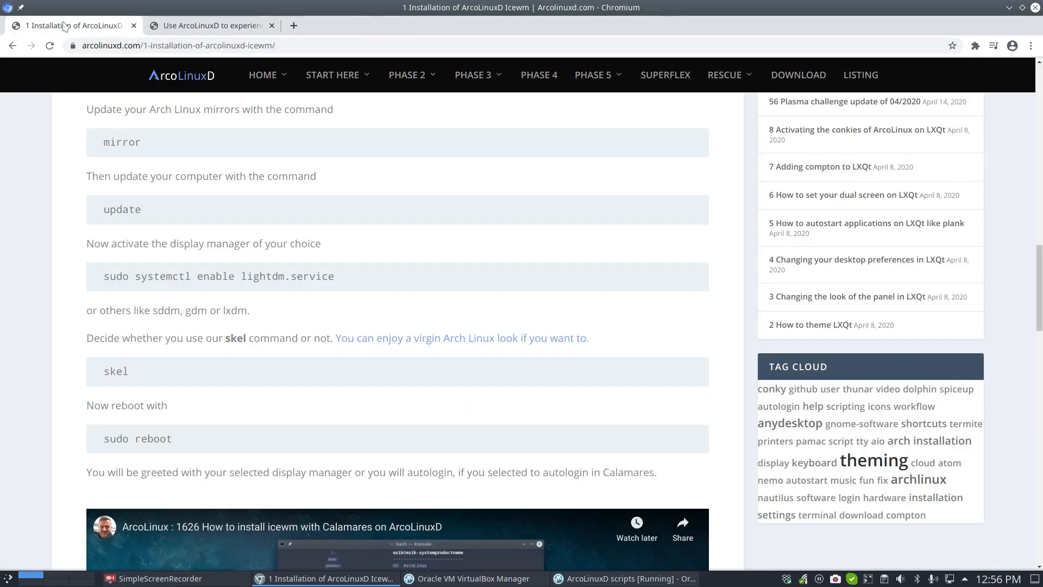
# - Bring the ArcoLinuxD scripts VirtualBox VM with its bare IceWM session to the front
pyautogui.click(622, 578)
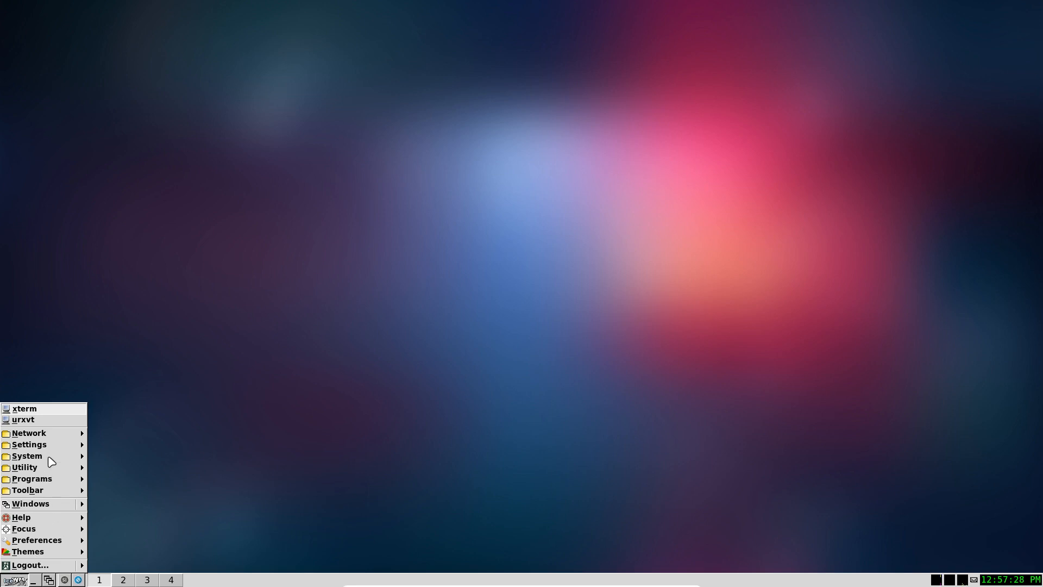
# - Explore the IceWM start menu and Themes submenu, then open xterm in arco-icewm
pyautogui.click(29, 445)
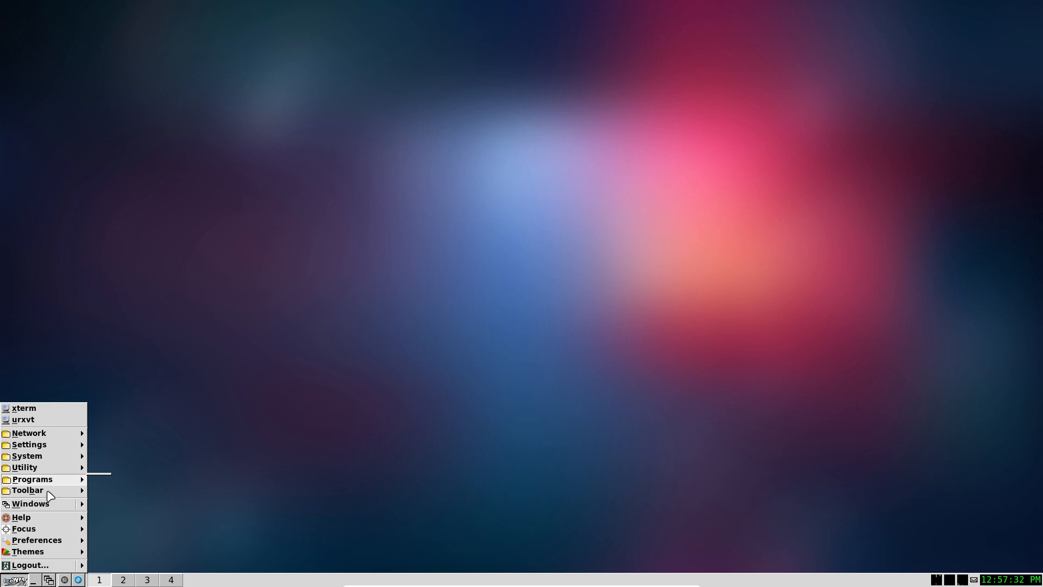
pyautogui.click(28, 550)
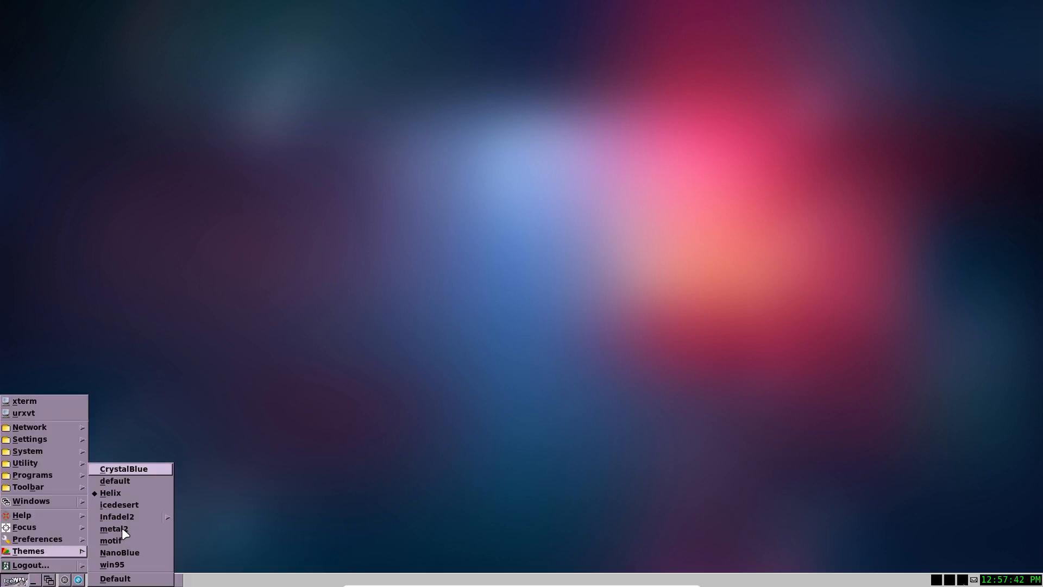
pyautogui.click(114, 528)
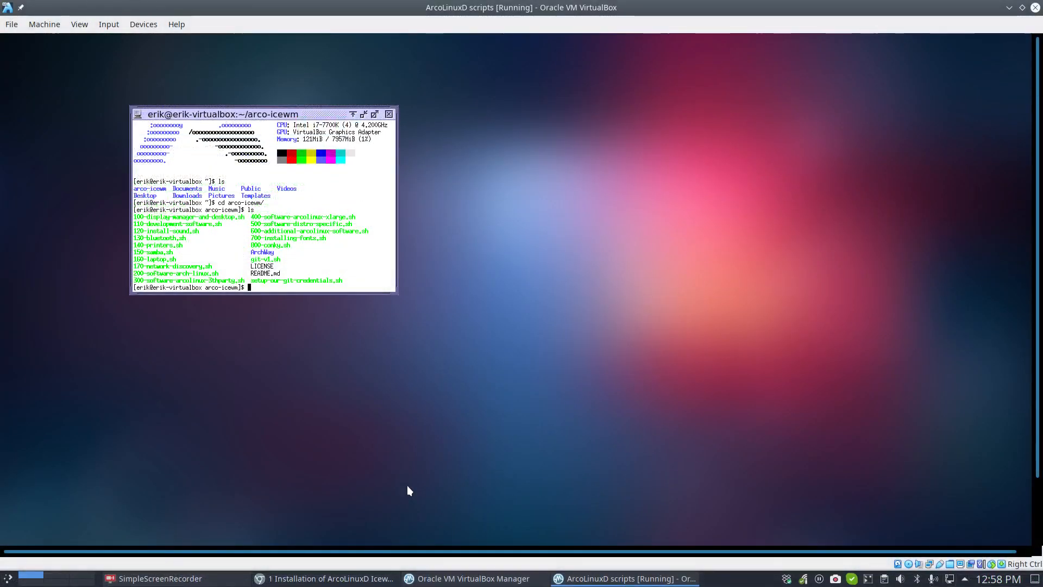
# - Check the guide, return to the VM terminal and launch ./500-software-distro-specific.sh
pyautogui.click(326, 578)
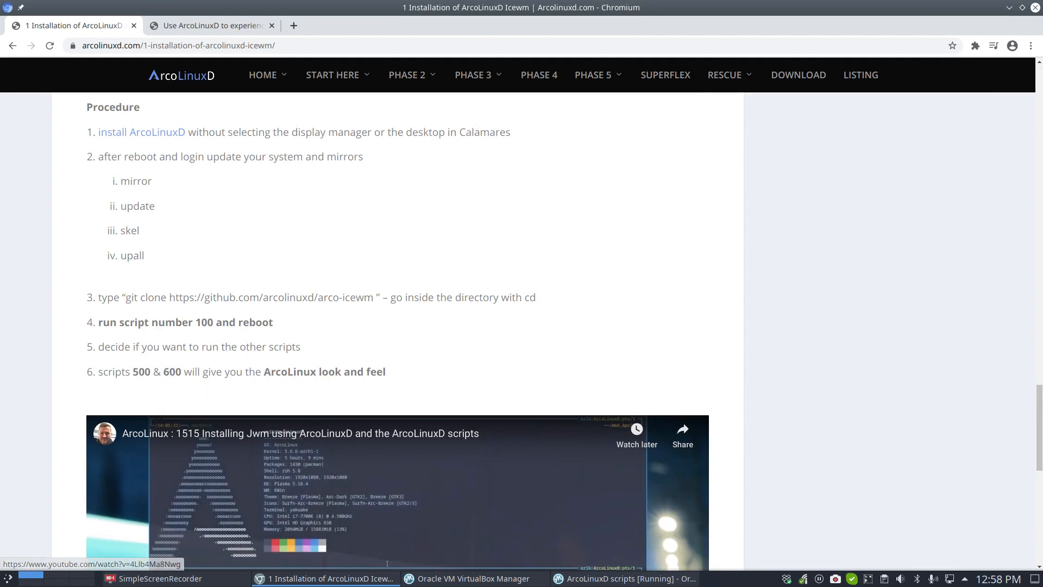
pyautogui.click(623, 578)
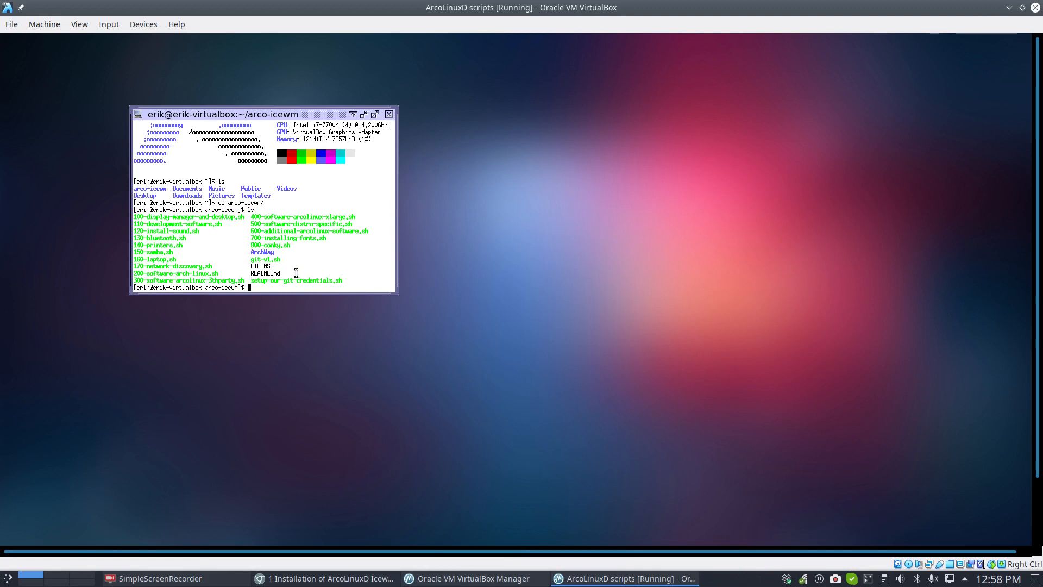
pyautogui.write('./50')
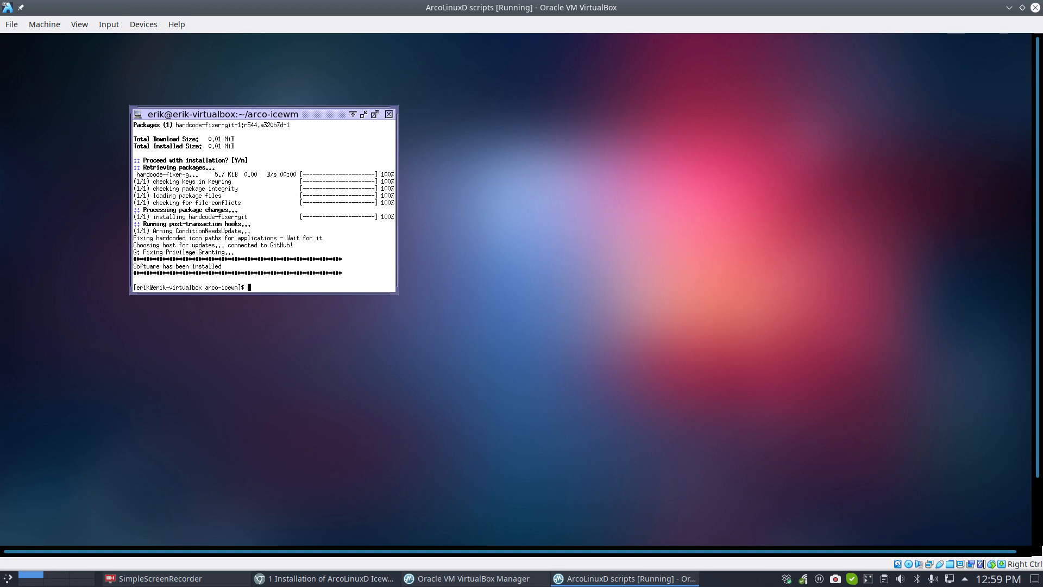
# - Install sublime-text-dev with pacman, run the 600 script and skel, then reboot the VM
pyautogui.write('sudo pacman -S')
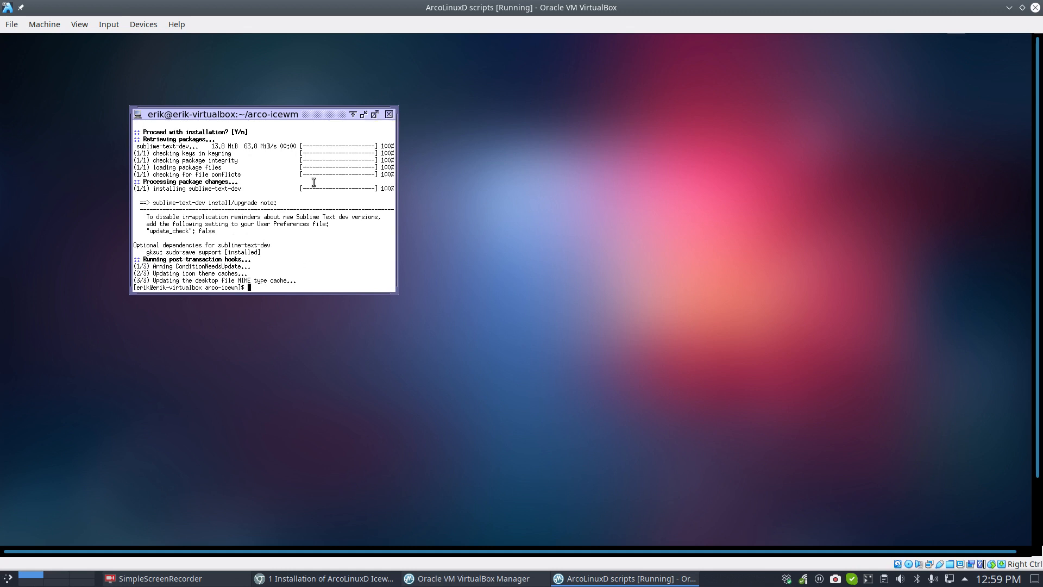
pyautogui.write('sudo pacman -S sublime-text-dev')
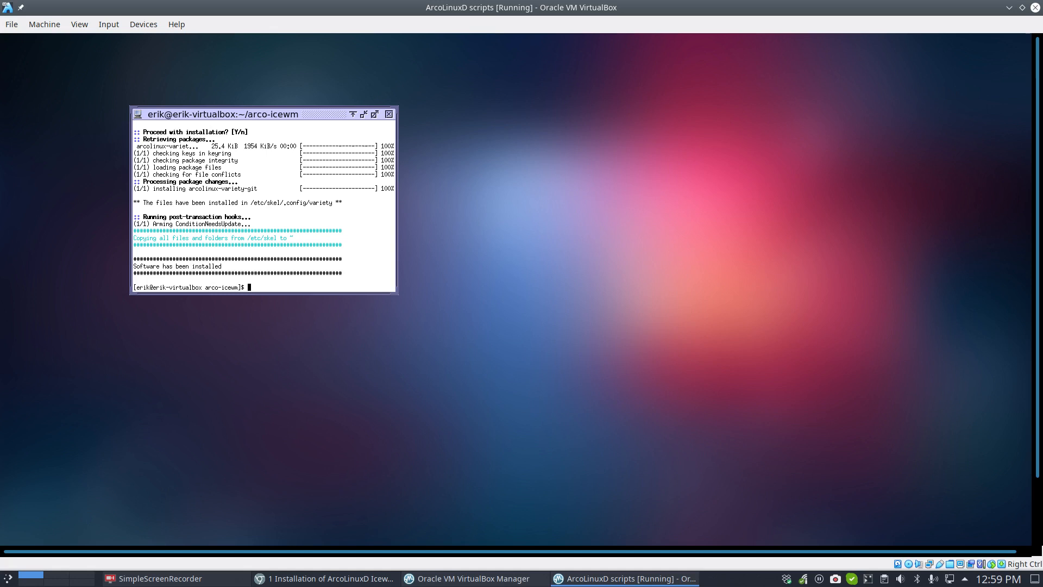
pyautogui.write('skel')
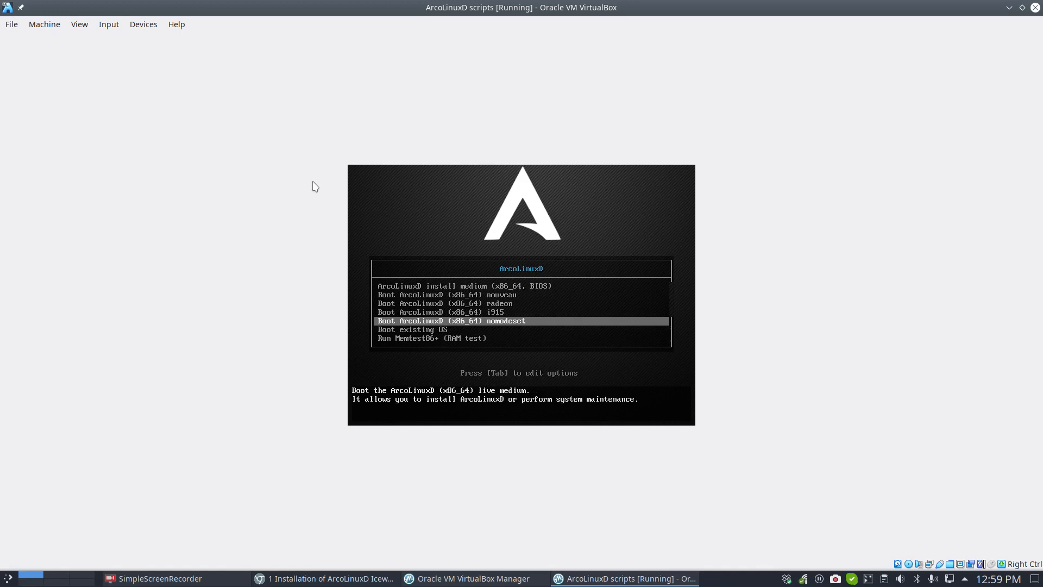
# - Choose 'Boot existing OS' to start into the new dark ArcoLinux IceWM desktop
pyautogui.press('Return')
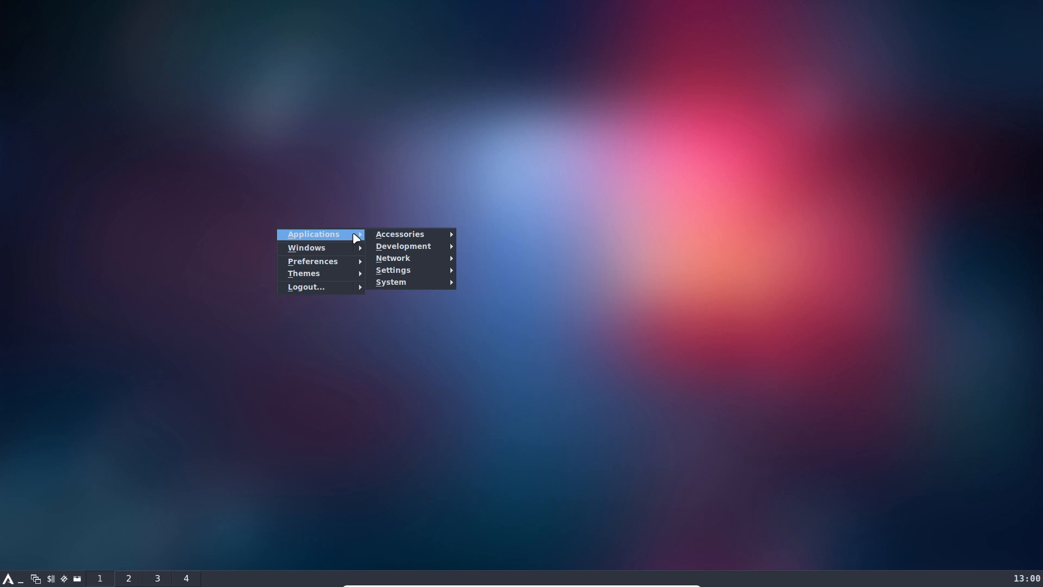
pyautogui.moveTo(392, 258)
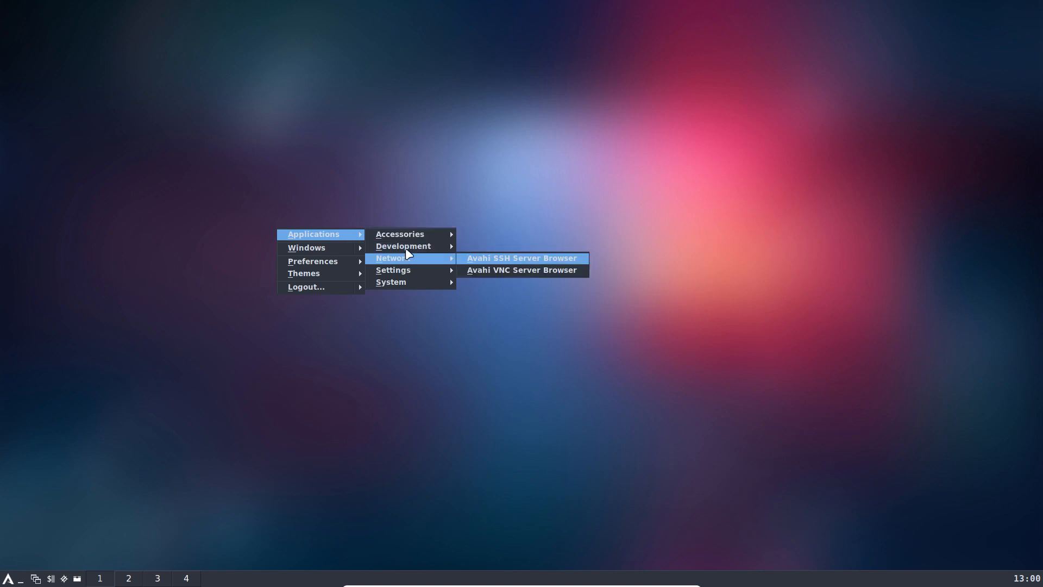
pyautogui.moveTo(400, 233)
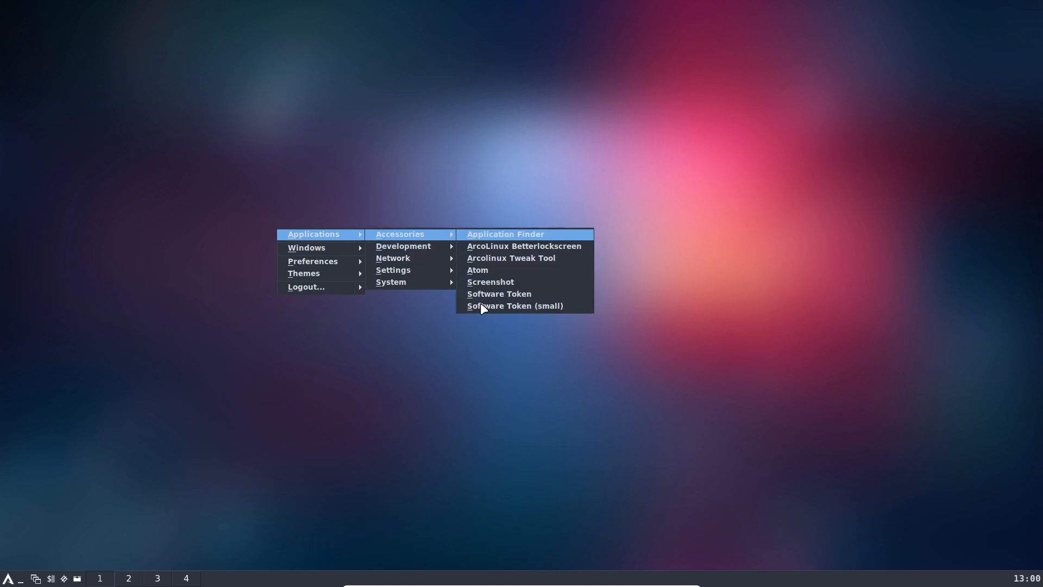
pyautogui.moveTo(392, 258)
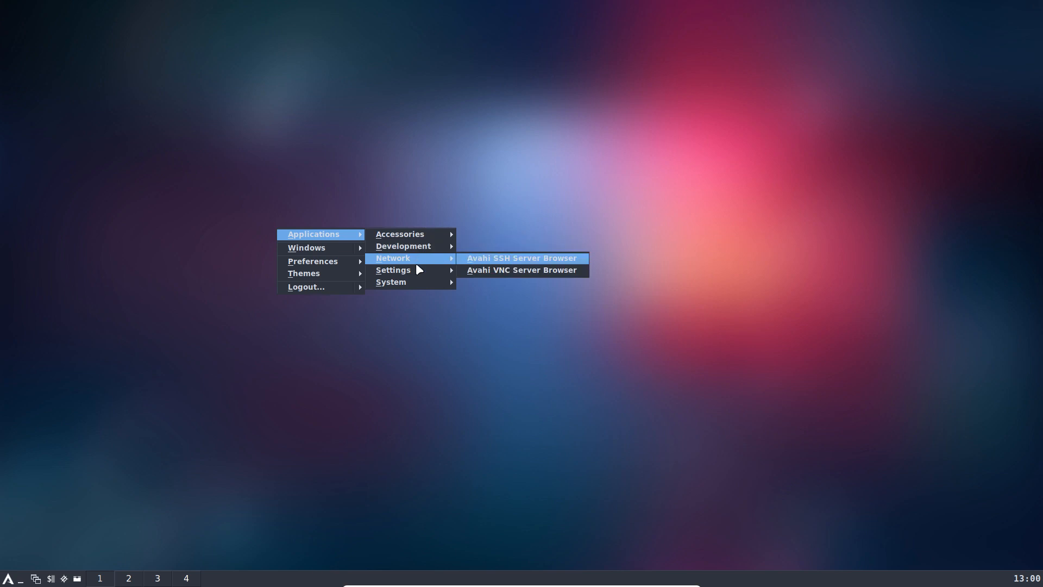
pyautogui.moveTo(392, 270)
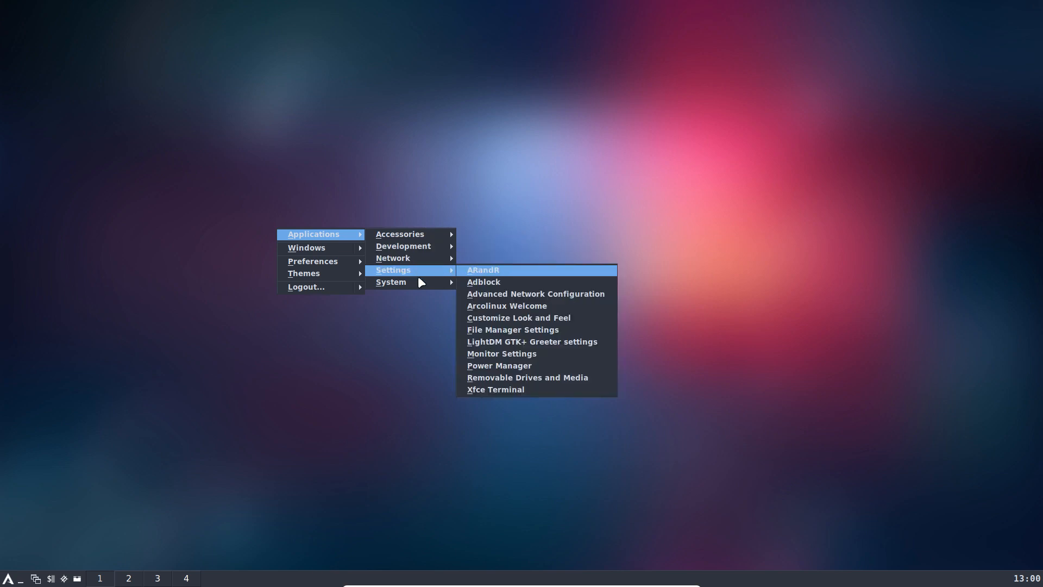
pyautogui.moveTo(391, 281)
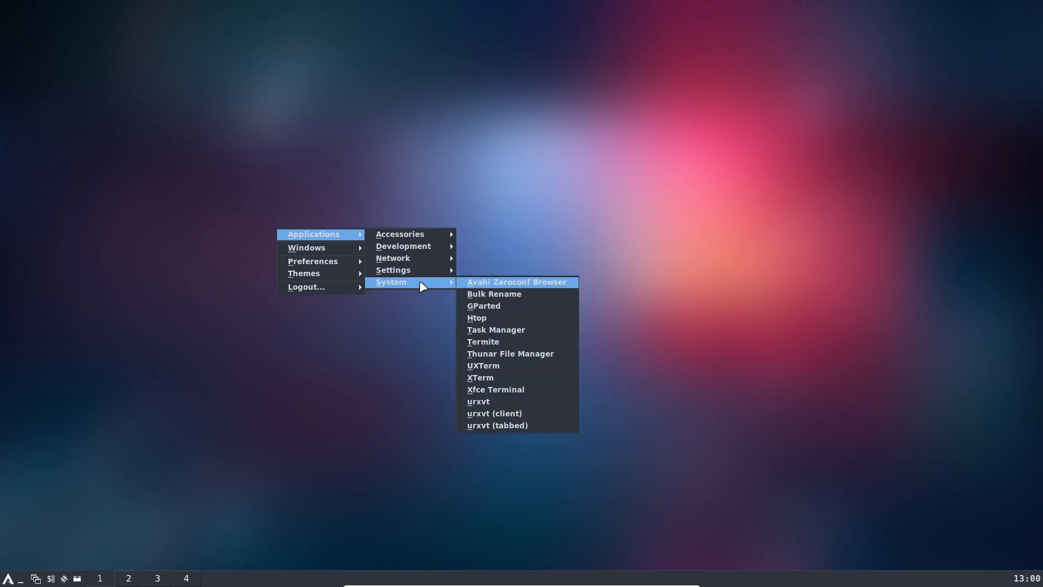
# - Launch Thunar File Manager from the Applications menu onto erik's home folder
pyautogui.click(481, 341)
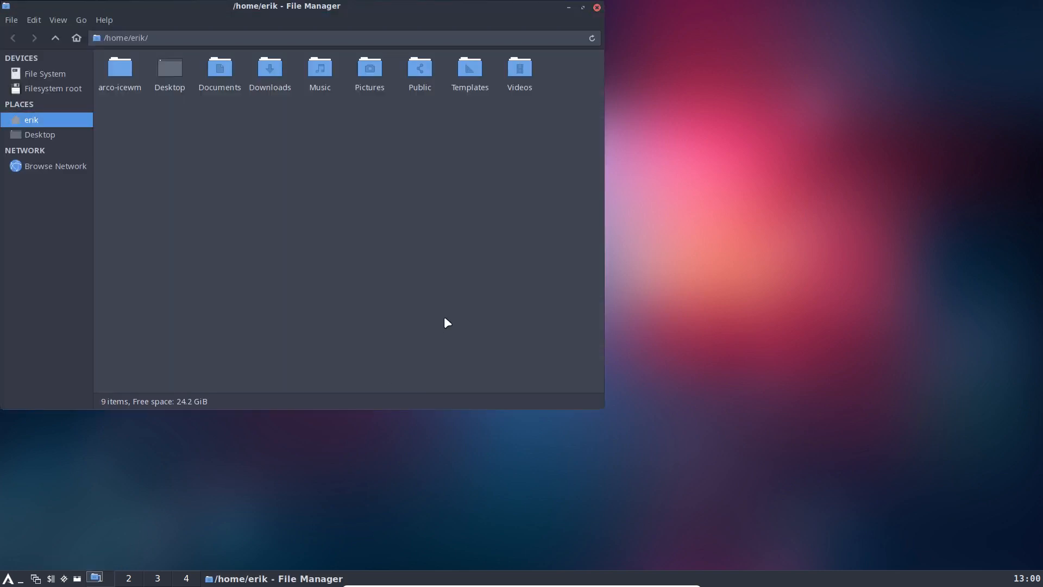
# - Close Thunar and show IceWM's installed themes list with Arc-Dark checked as current
pyautogui.click(596, 7)
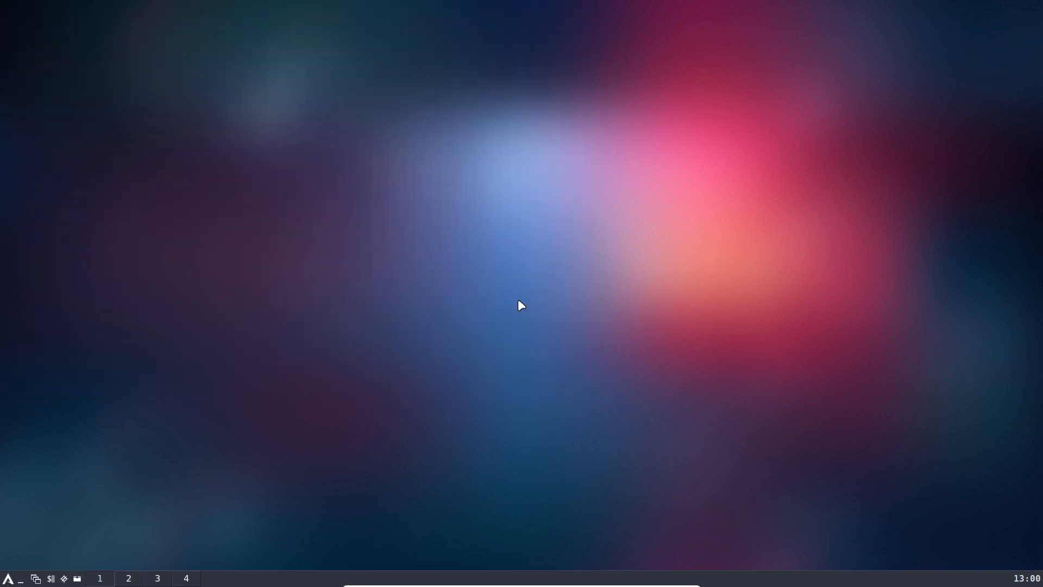
pyautogui.moveTo(514, 311)
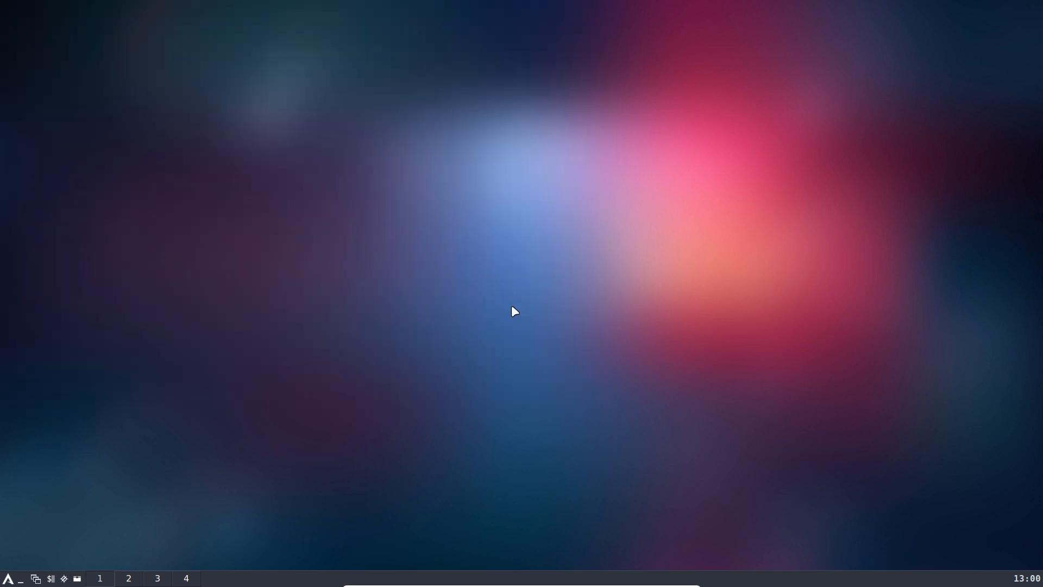
pyautogui.rightClick(512, 310)
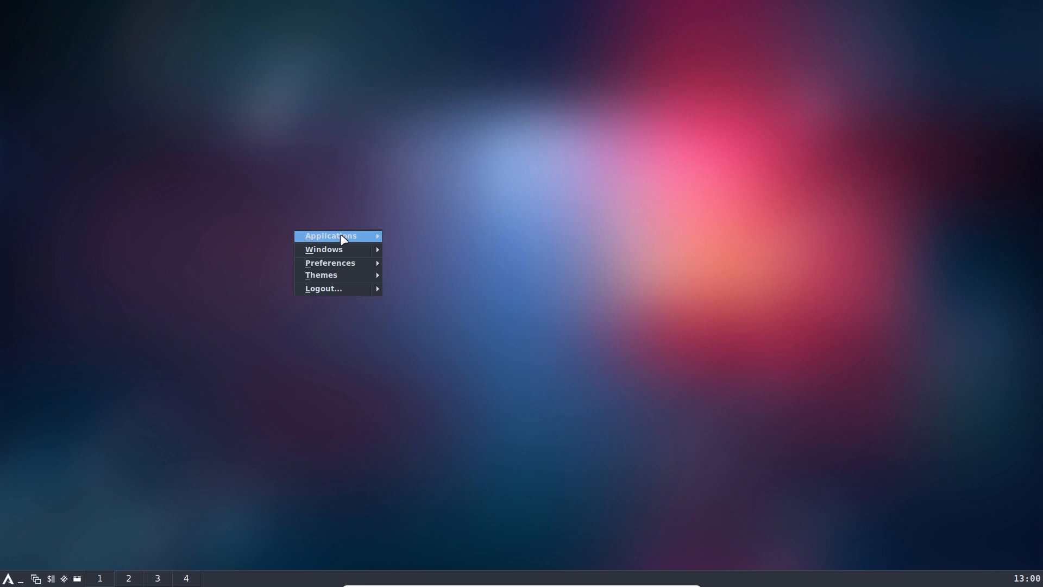
pyautogui.click(321, 275)
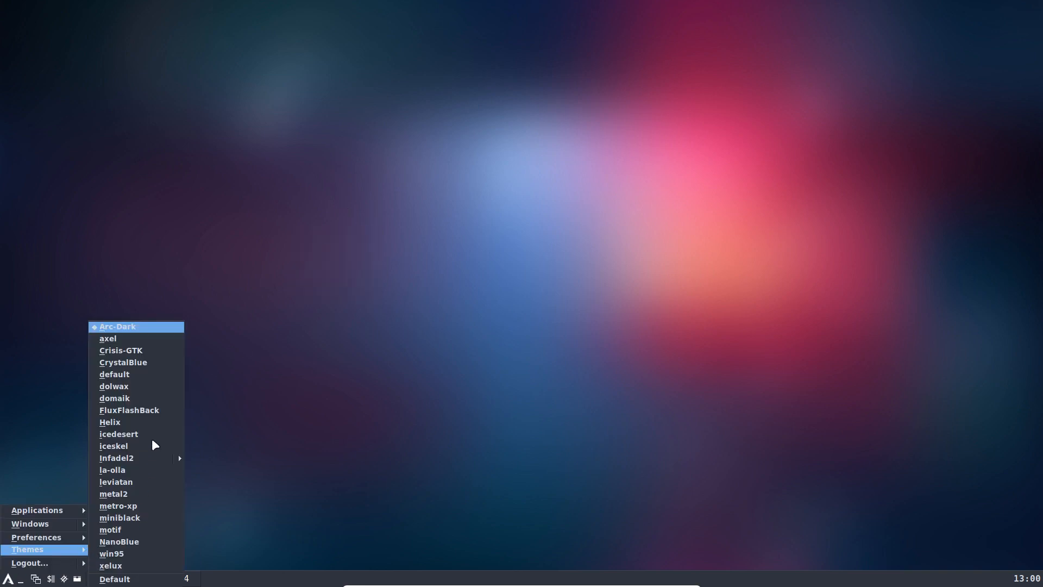